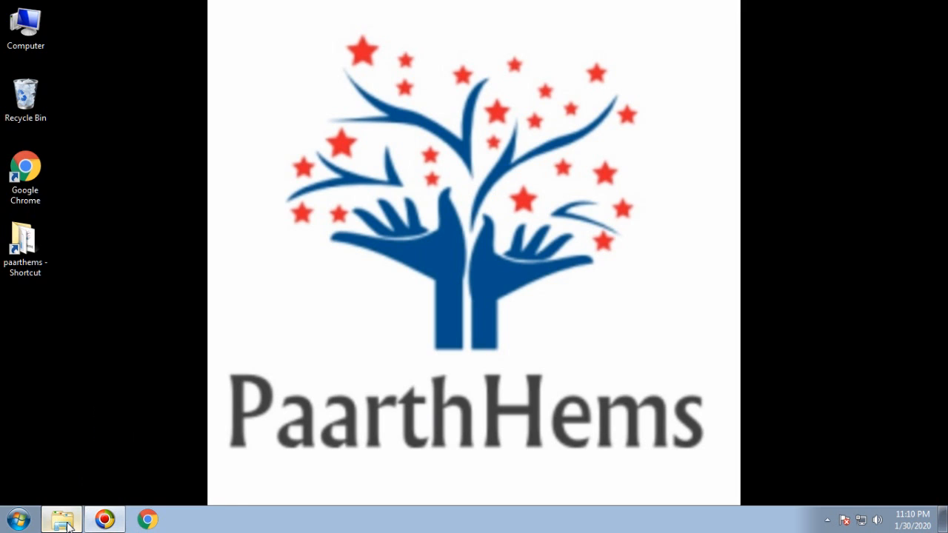
- Create a new Excel worksheet in the excel Adavance folder named DataEntry.xlsx
click(62, 518)
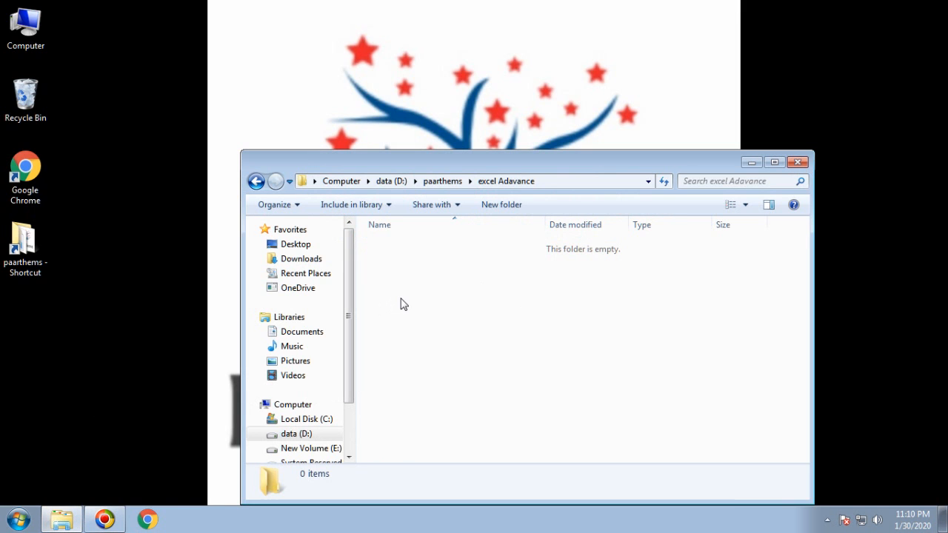
right_click(403, 304)
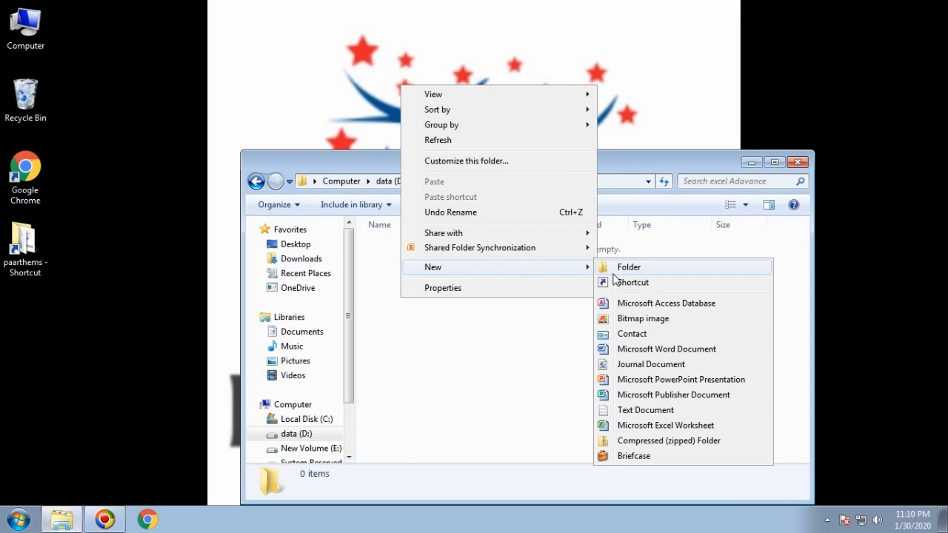
click(665, 425)
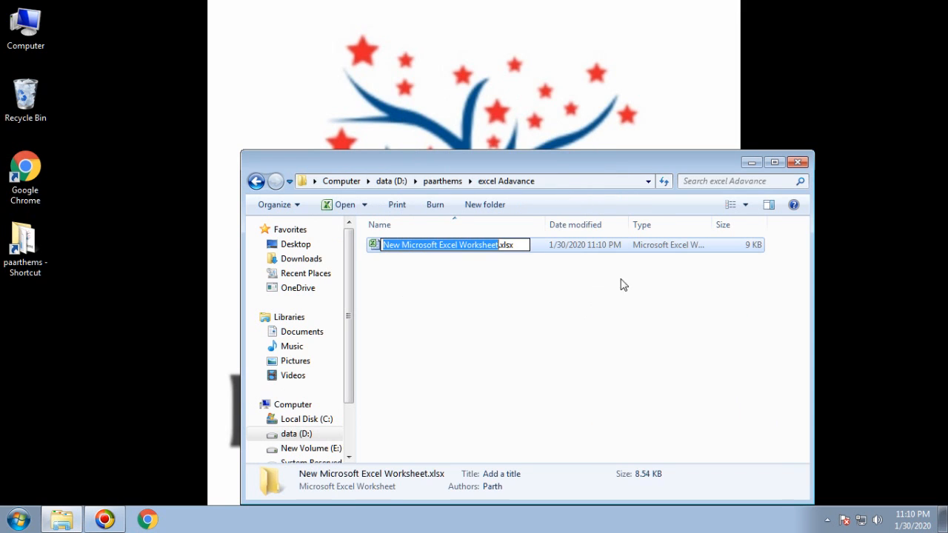
text(dATA)
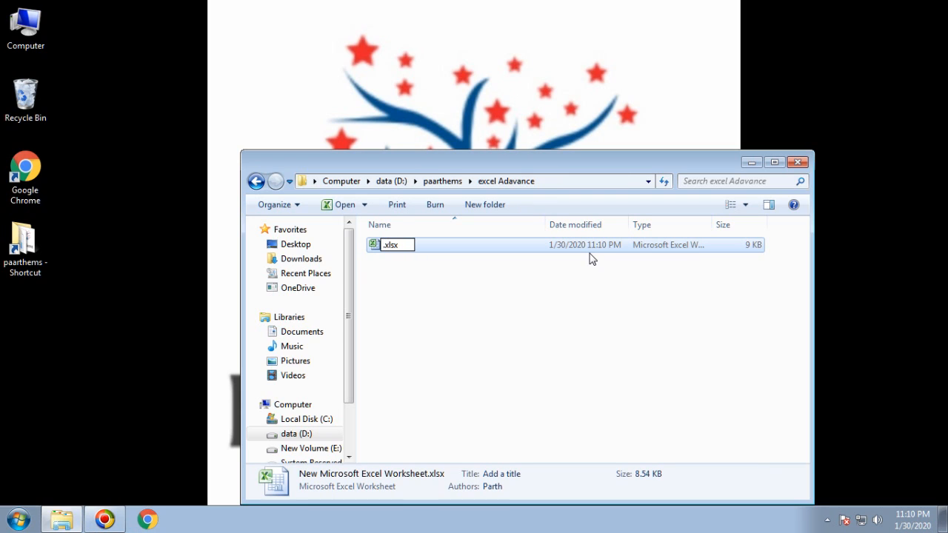
text(DataEntry)
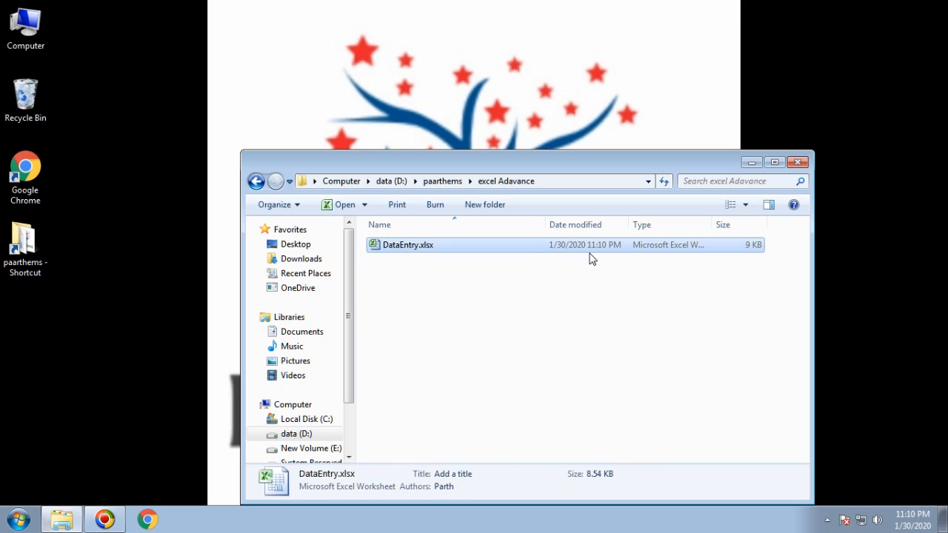
- Open DataEntry.xlsx and enter headings Last Name, First Name, Age, Standard, Subject interest in B2:F2
double_click(408, 244)
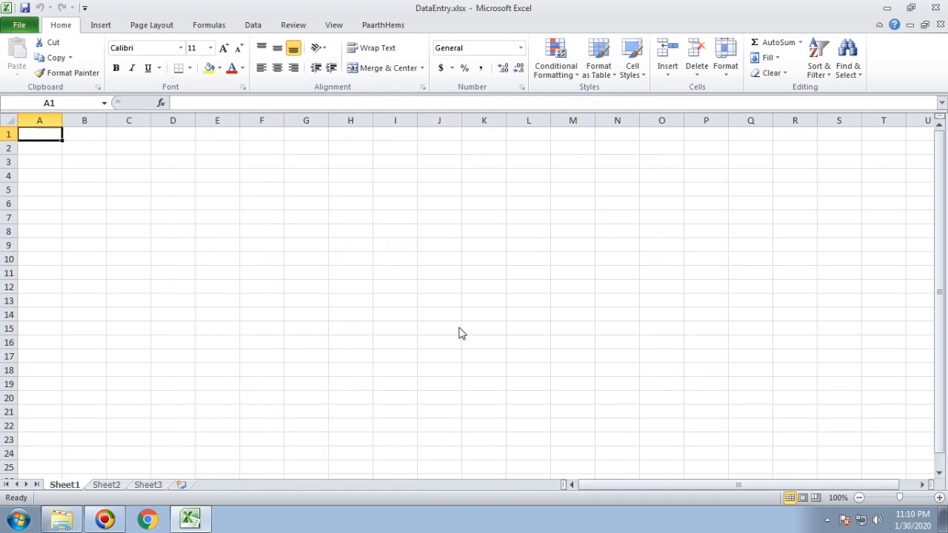
click(83, 147)
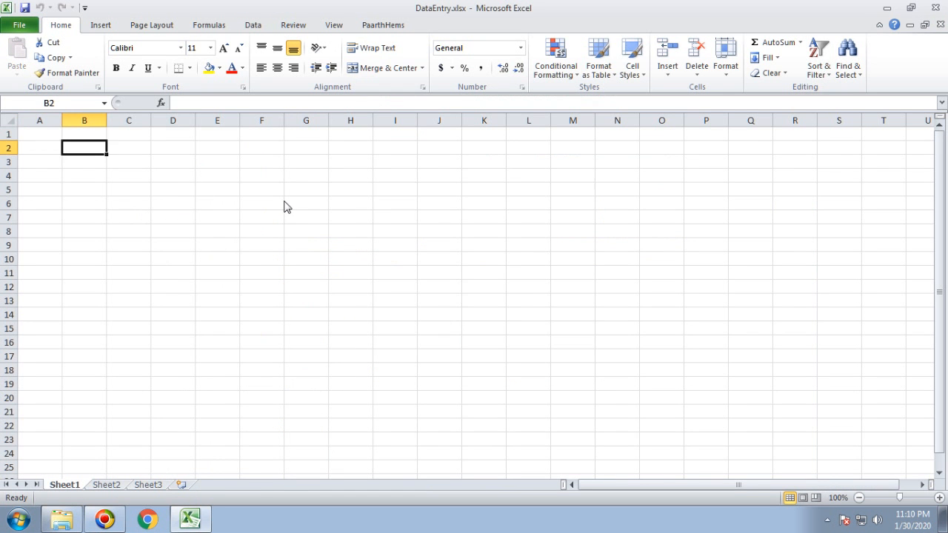
mouse_move(231, 169)
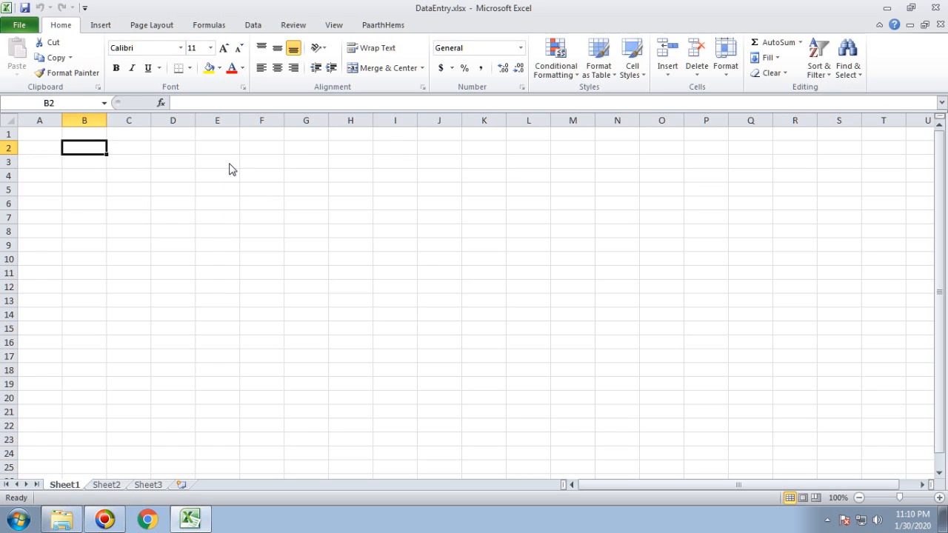
text(Last Name)
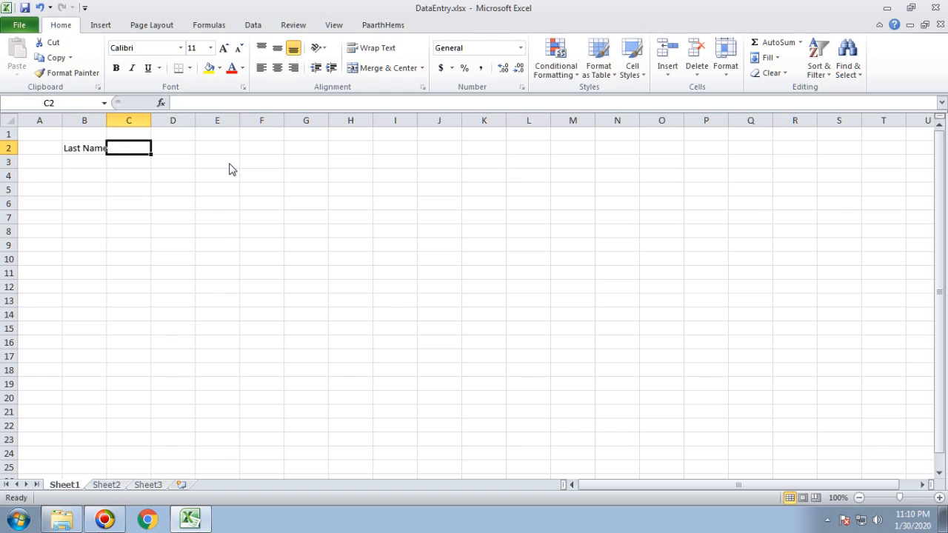
text(First Name)
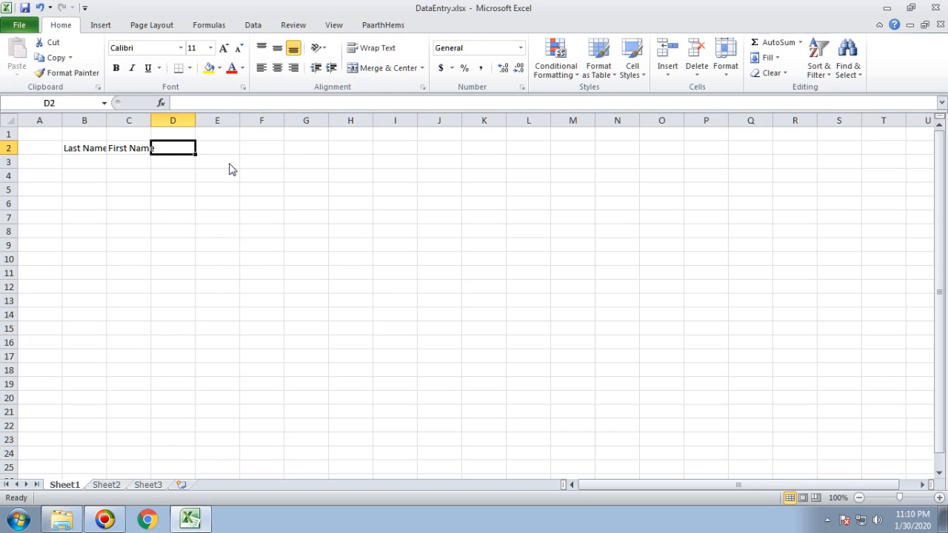
text(Age)
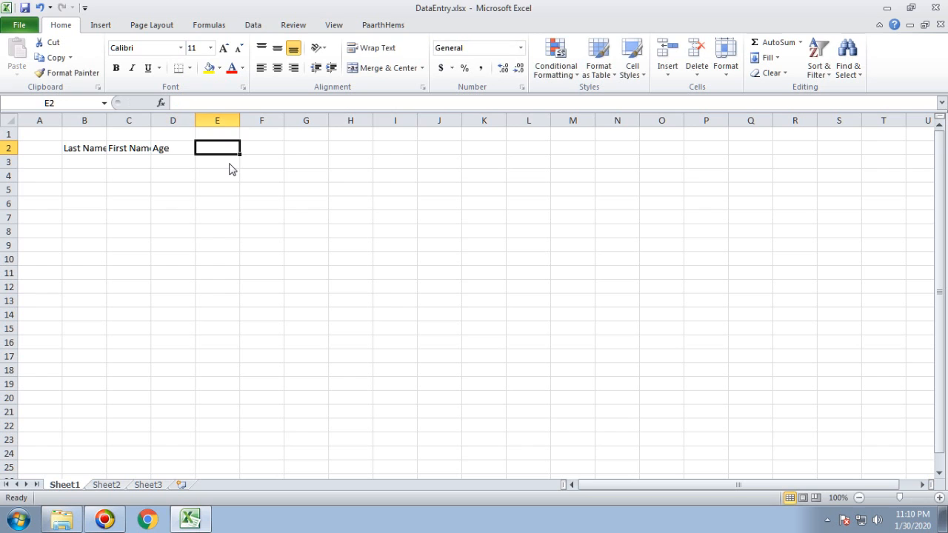
text(Standard)
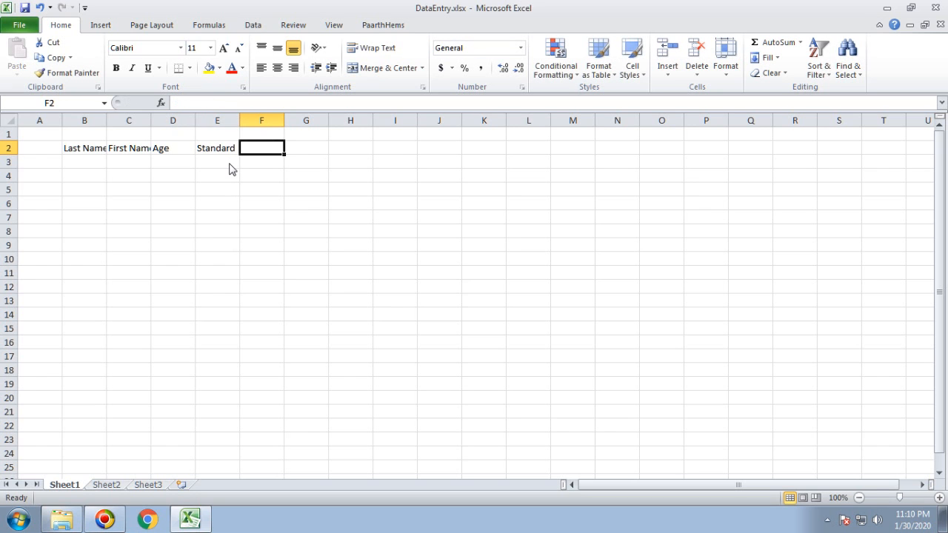
text(Subject)
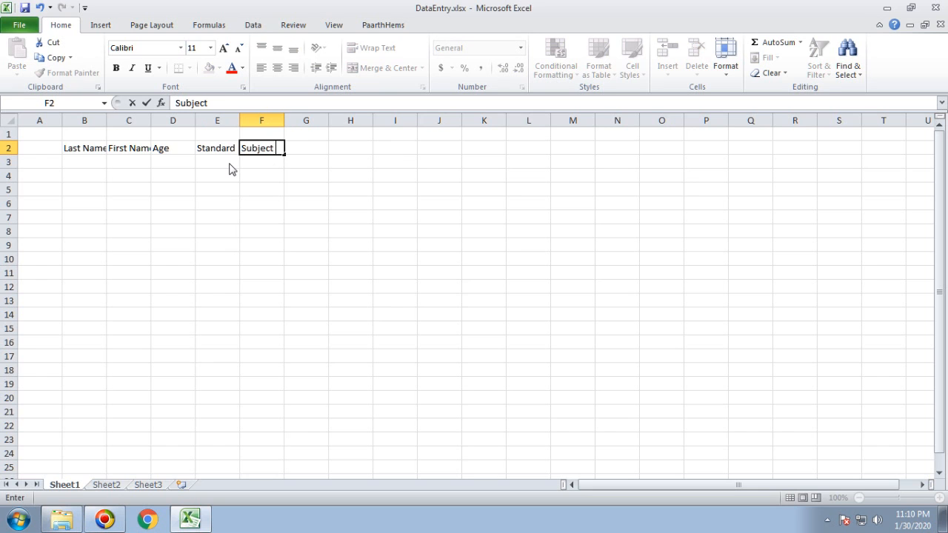
text(interest)
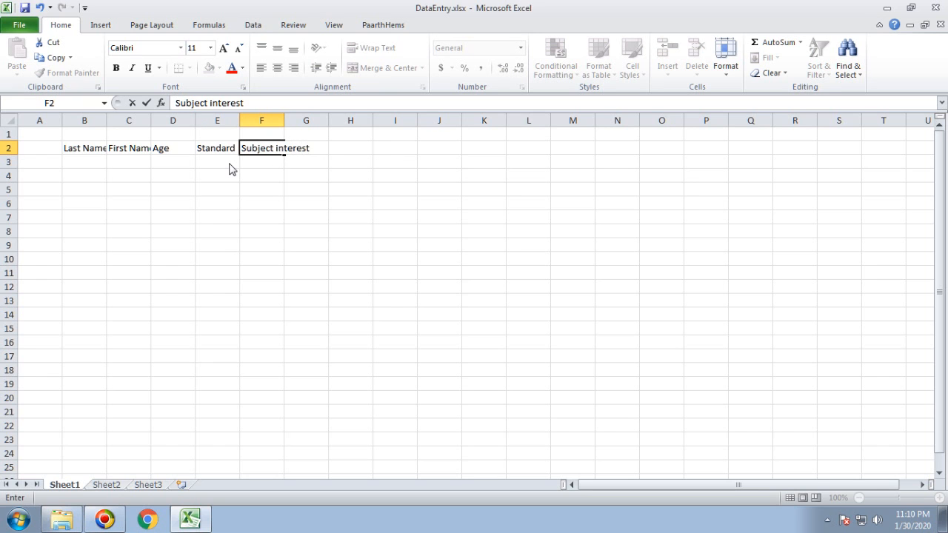
- Autofit the column widths and add the Qualification heading in G2
click(334, 120)
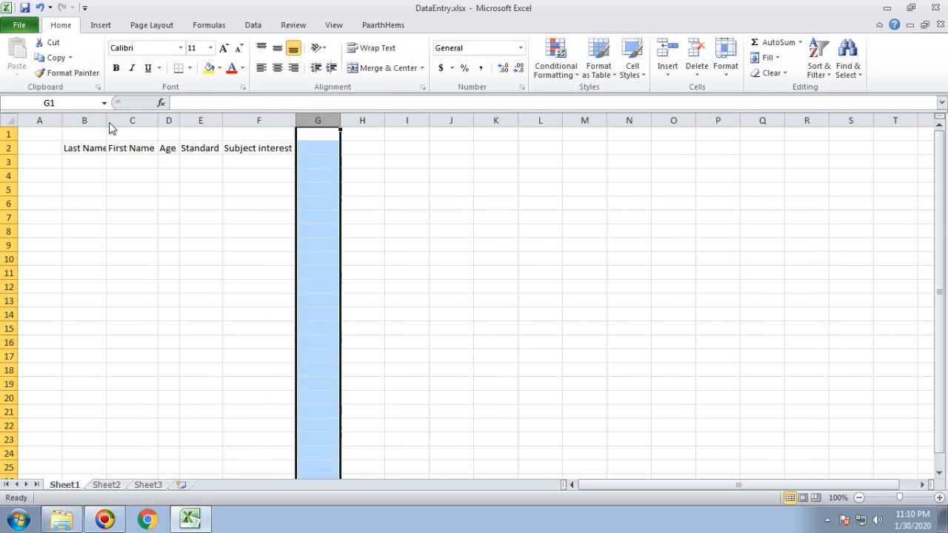
click(264, 147)
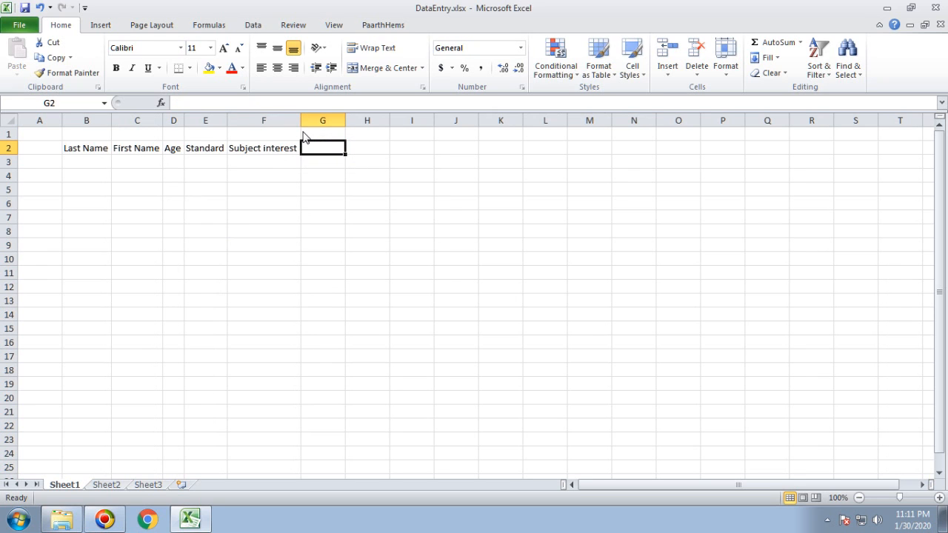
text(Qualification)
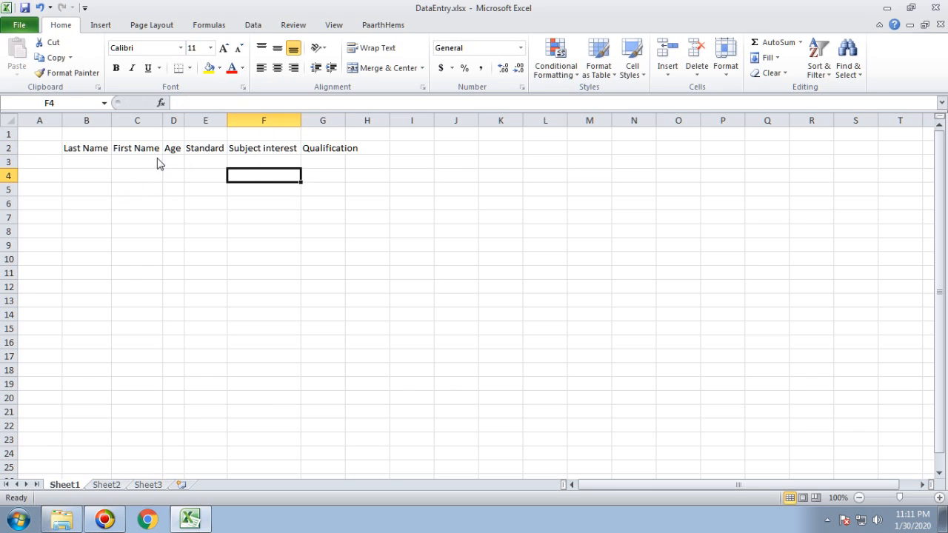
- Select the heading range B2:G2 and show the Insert ribbon commands
drag(86, 147, 264, 147)
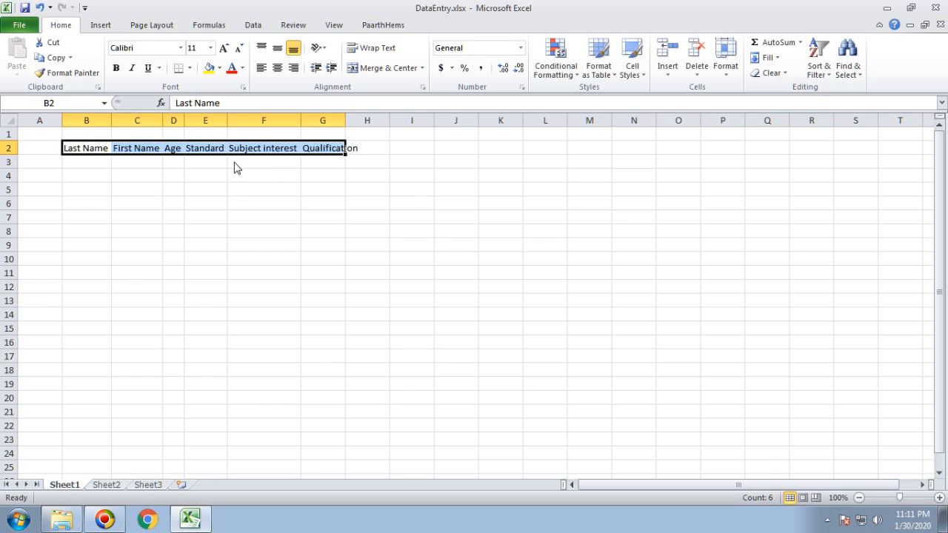
mouse_move(231, 203)
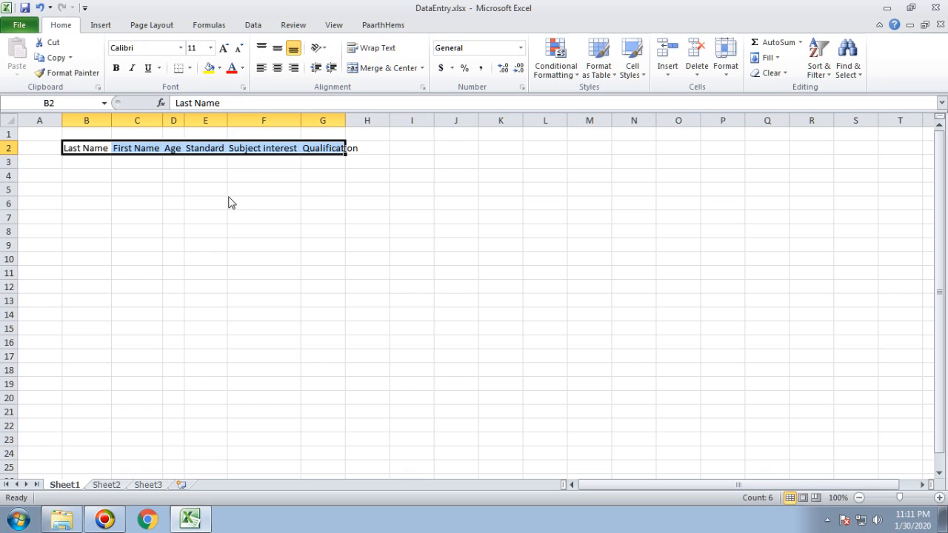
mouse_move(310, 236)
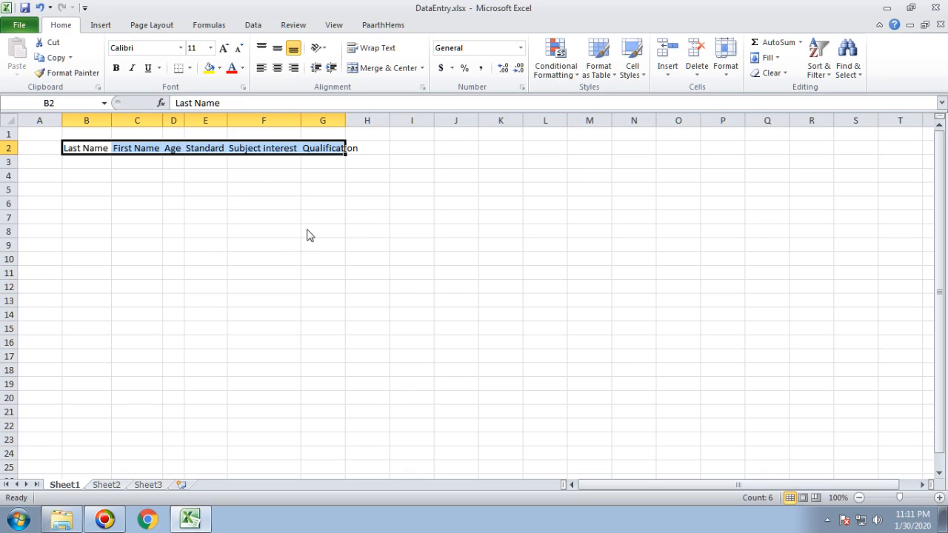
mouse_move(232, 253)
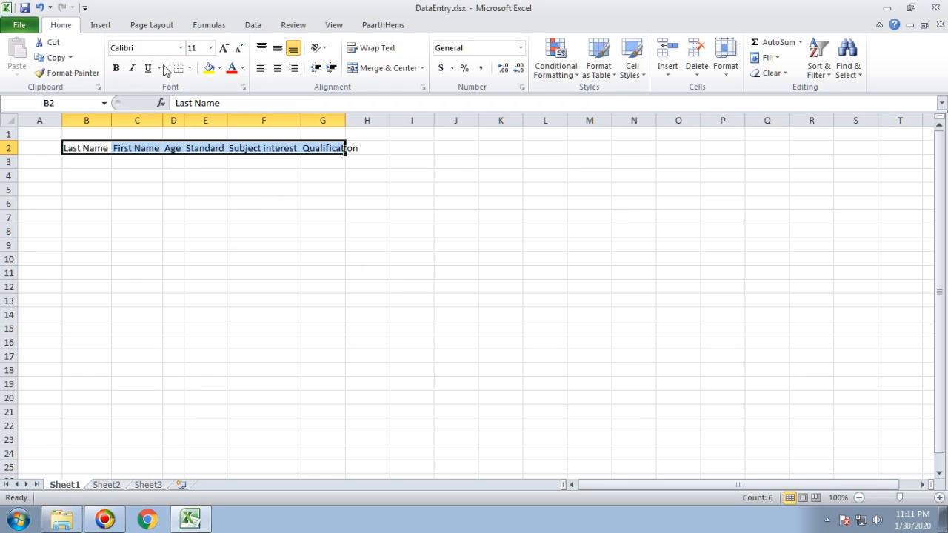
click(100, 25)
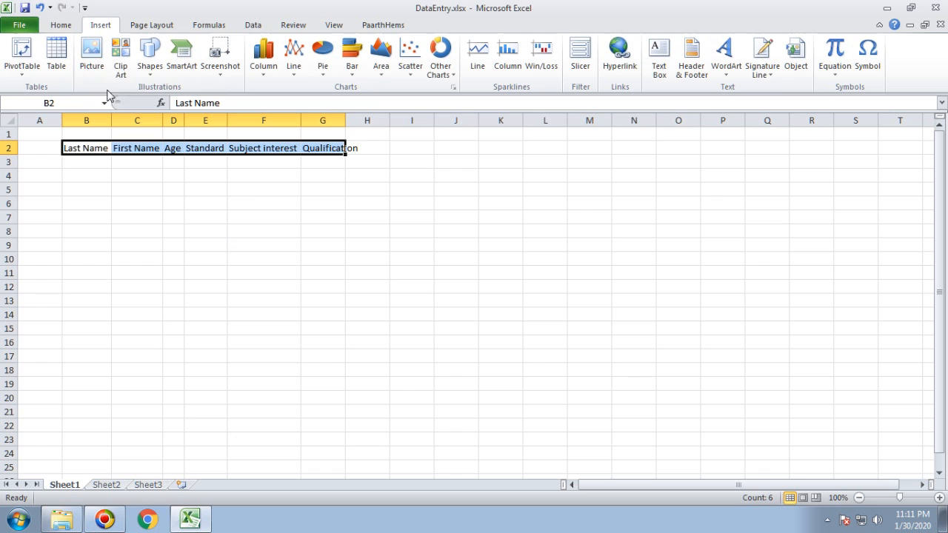
mouse_move(61, 24)
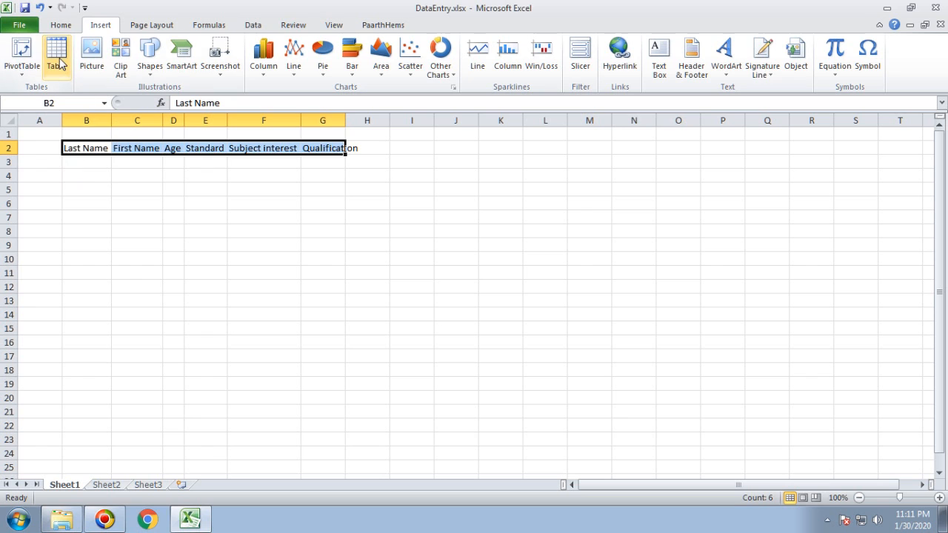
- Convert B2:G2 into a table with 'My table has headers' ticked
click(57, 56)
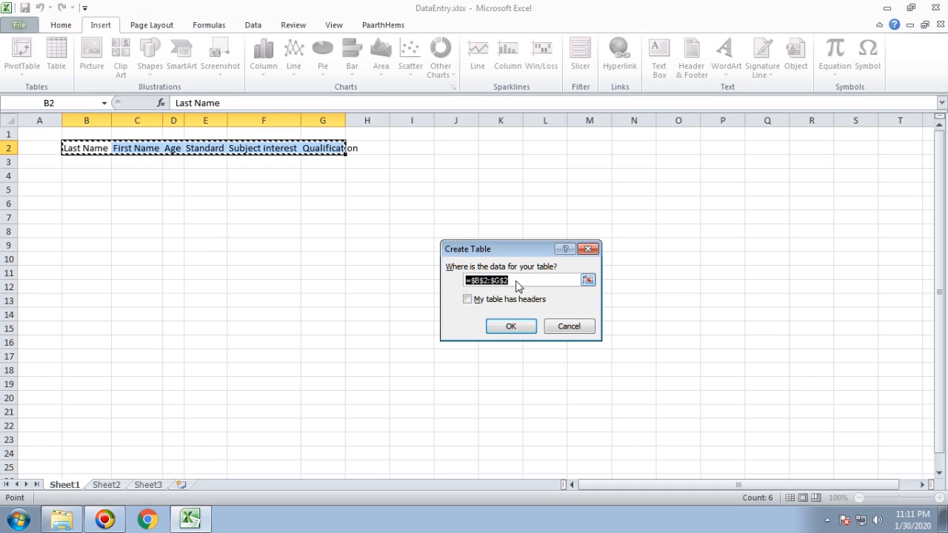
click(467, 299)
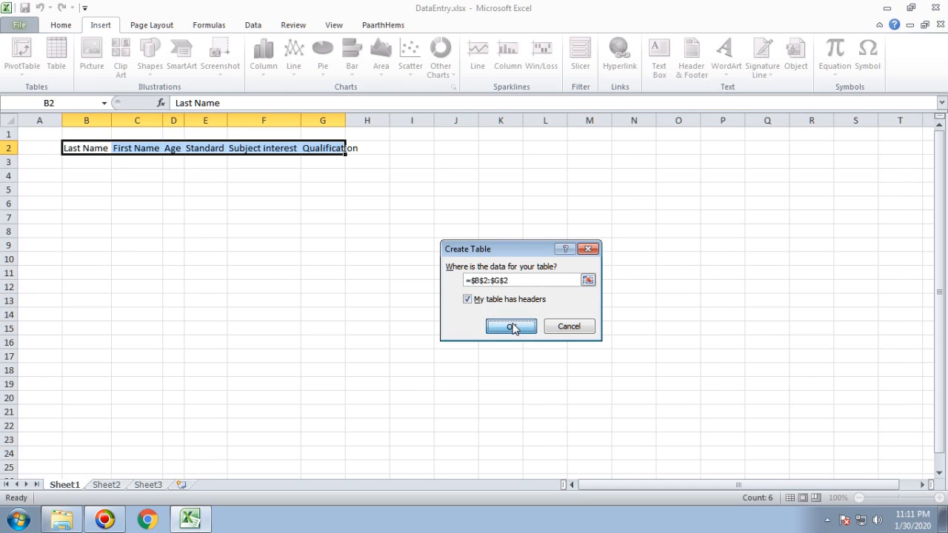
click(511, 327)
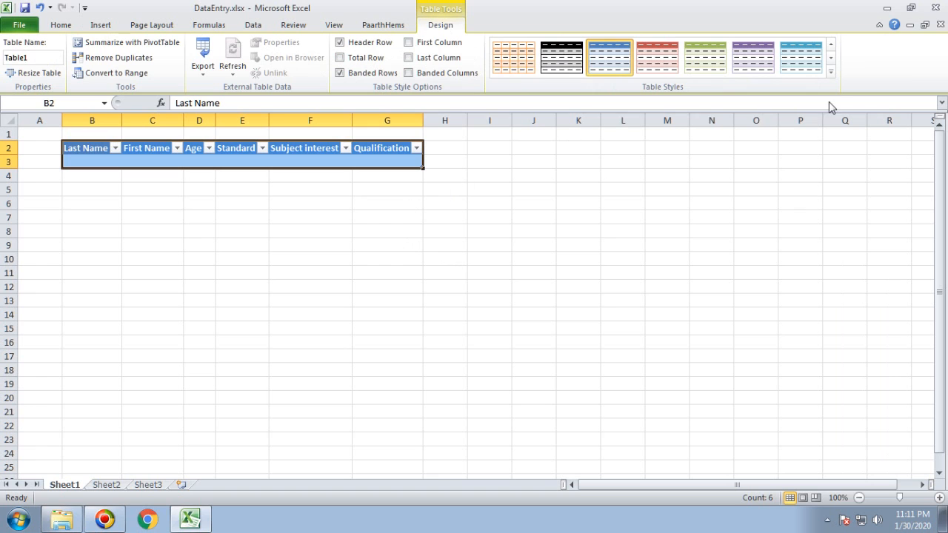
- Browse the Table Styles gallery and choose Table Style Light 9 for Table1
click(831, 72)
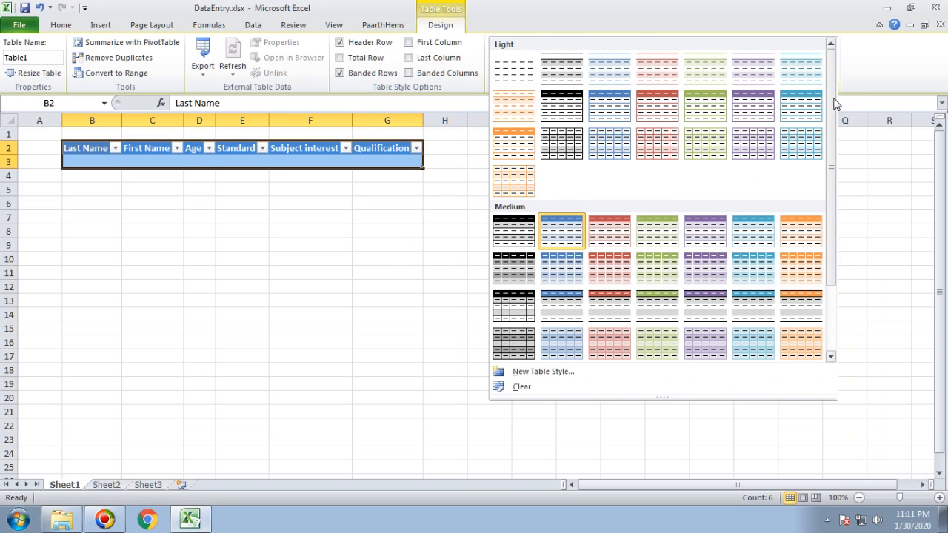
click(705, 305)
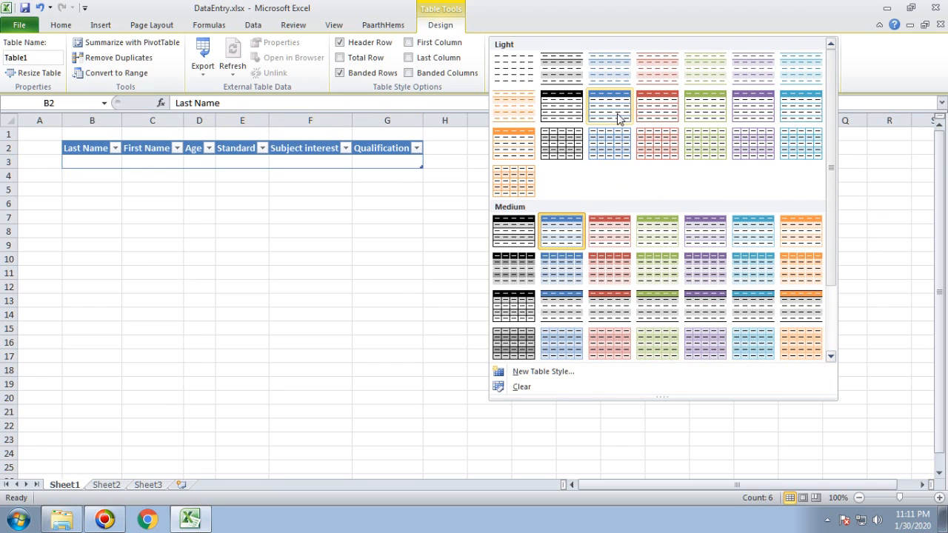
mouse_move(609, 105)
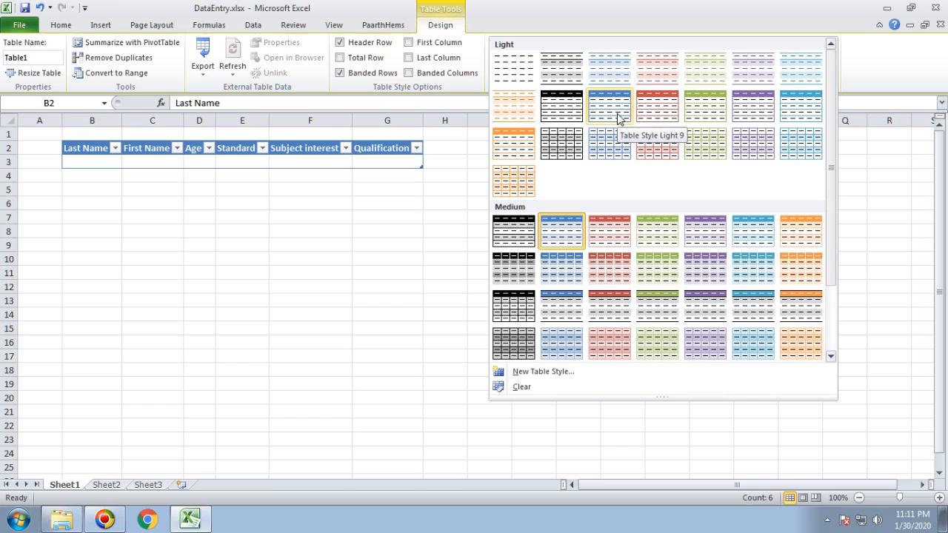
click(609, 106)
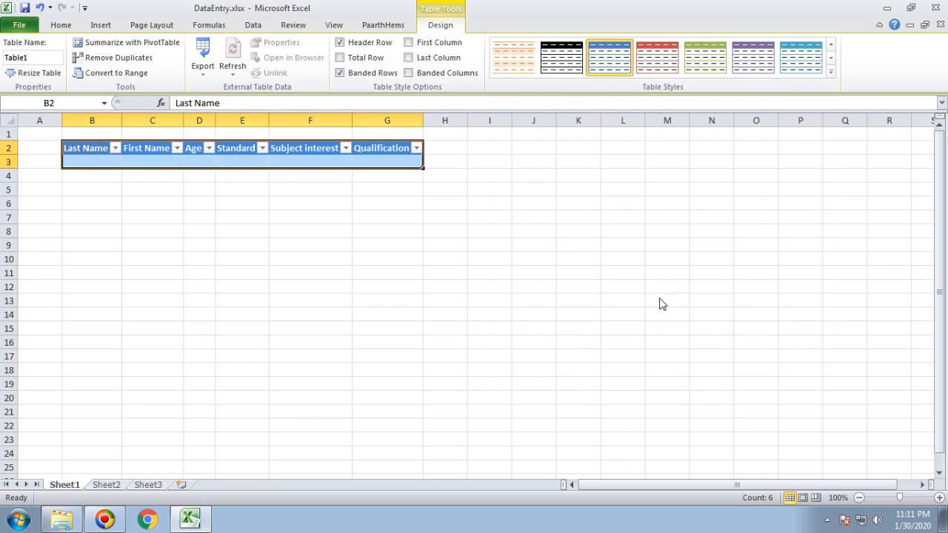
mouse_move(191, 232)
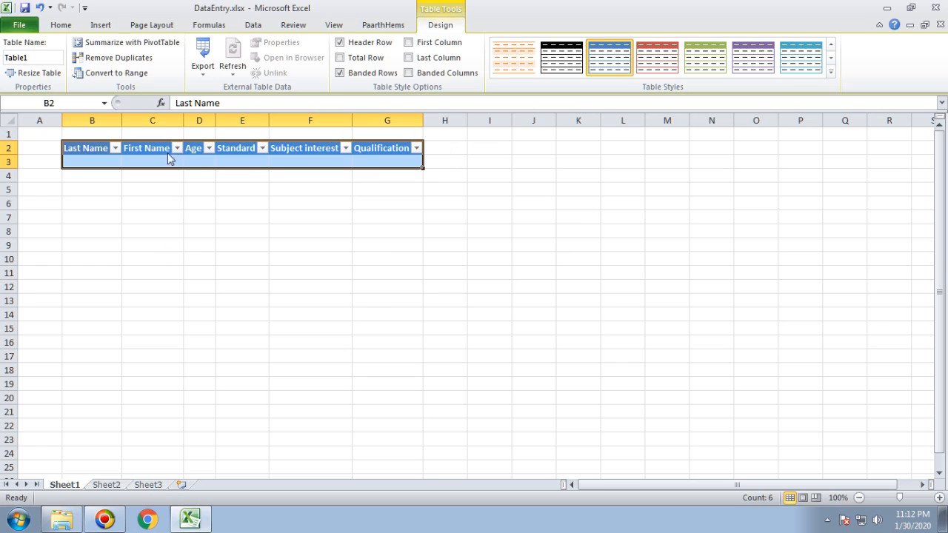
mouse_move(63, 39)
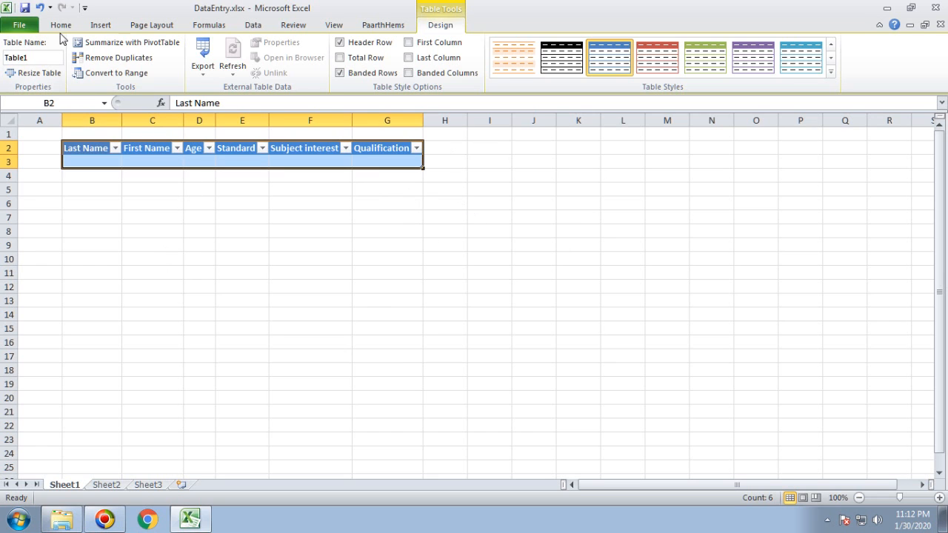
- Switch to the Home ribbon, then open the File Info page for DataEntry
click(61, 25)
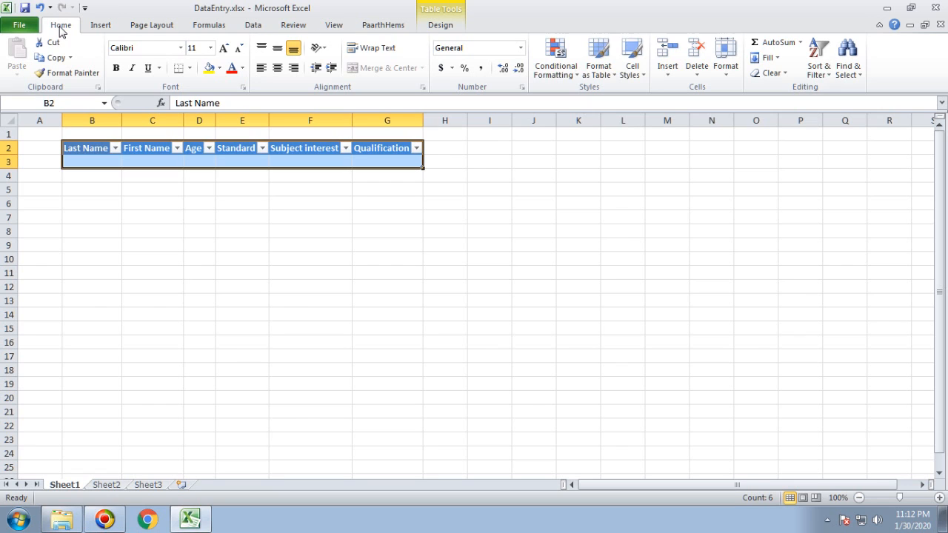
mouse_move(328, 42)
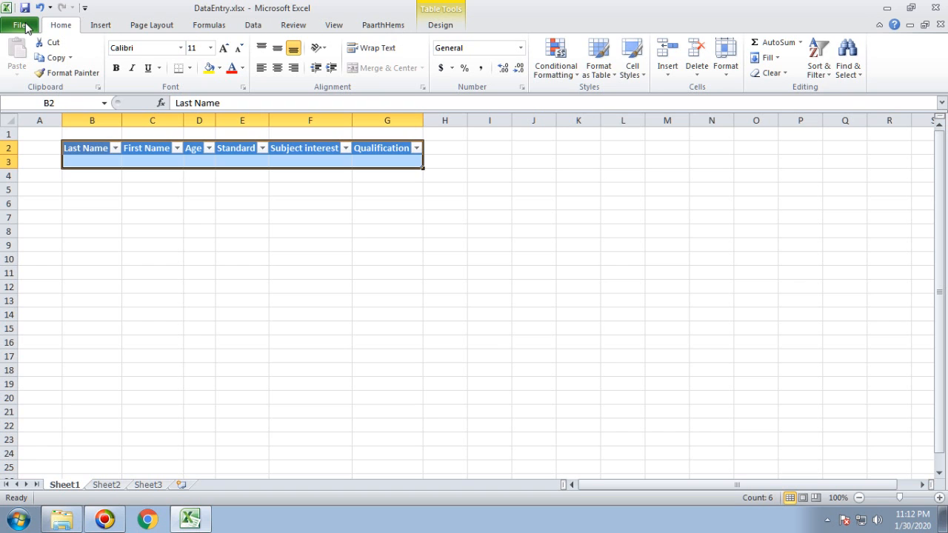
click(20, 24)
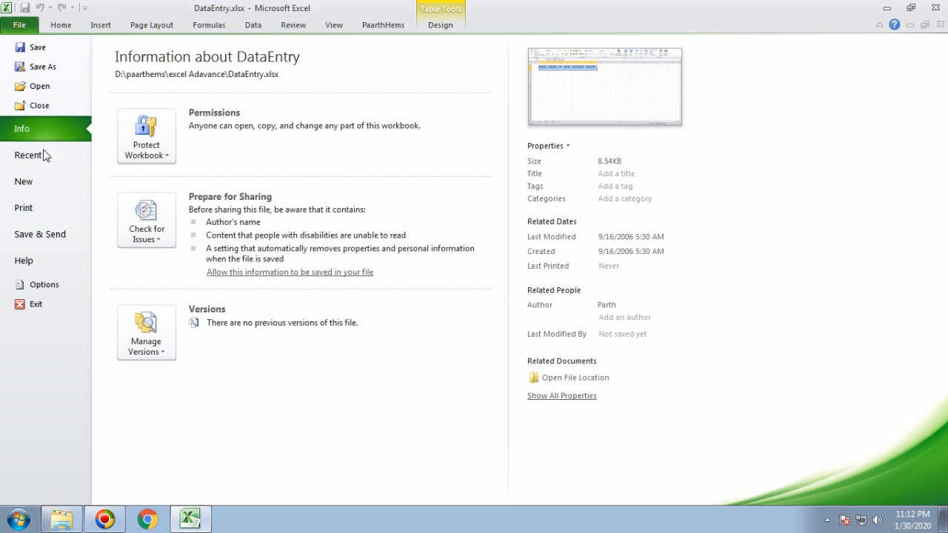
- In Customize Ribbon, list Commands Not in the Ribbon, selecting Form and the PaarthHems tab
click(36, 285)
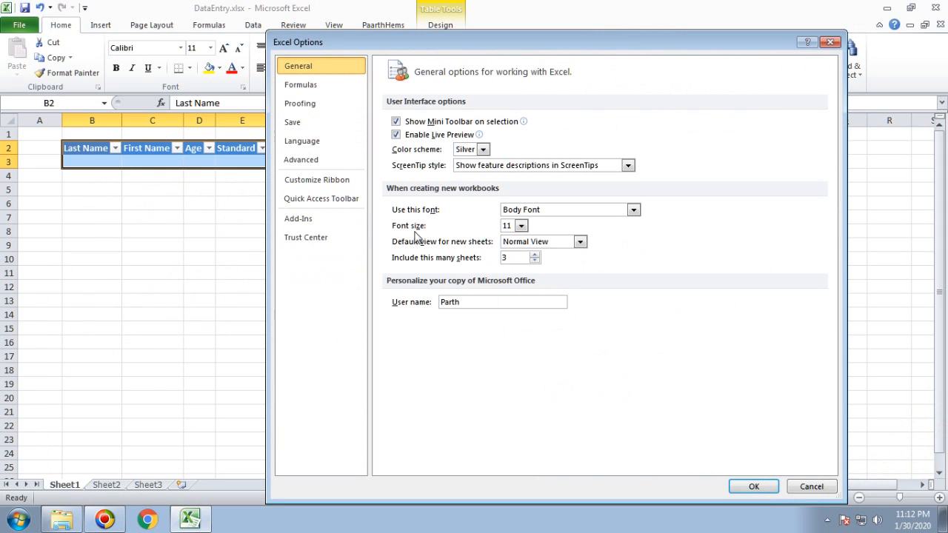
click(317, 179)
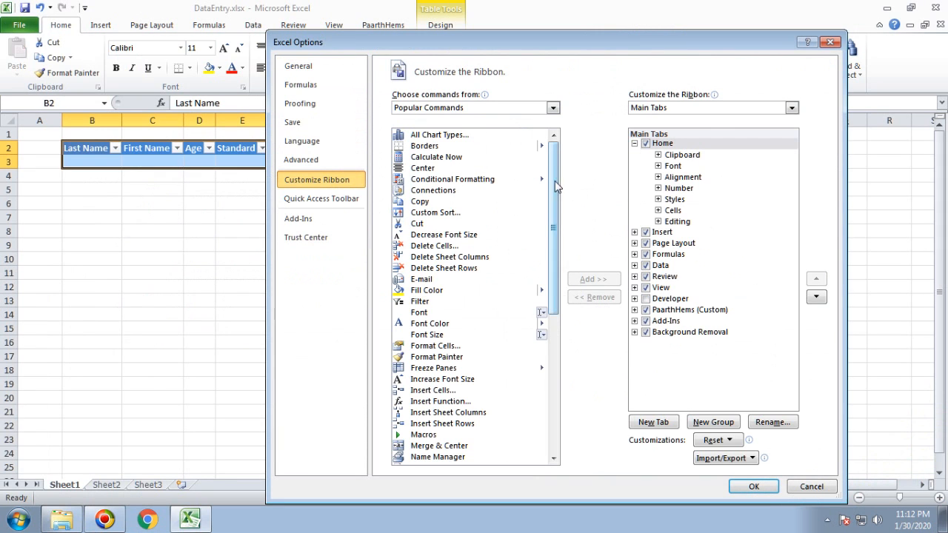
mouse_move(554, 108)
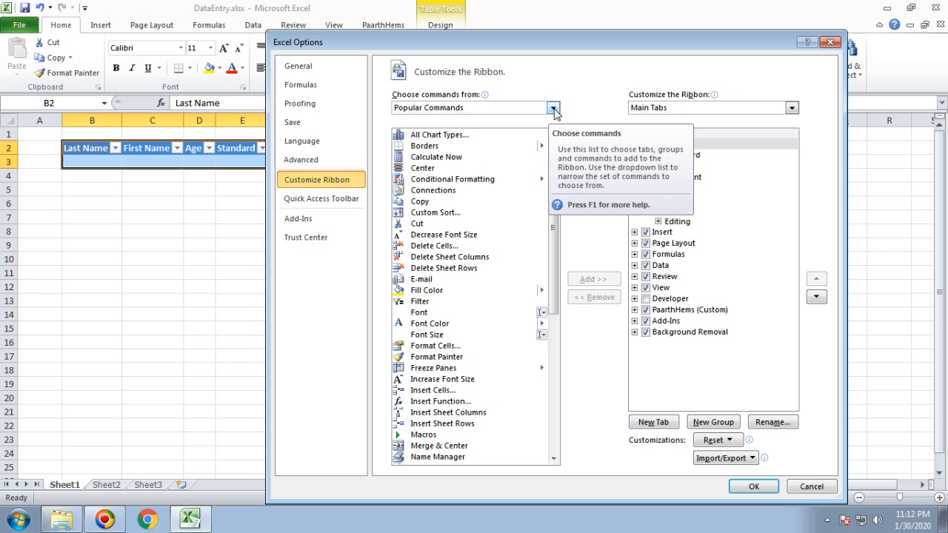
click(552, 107)
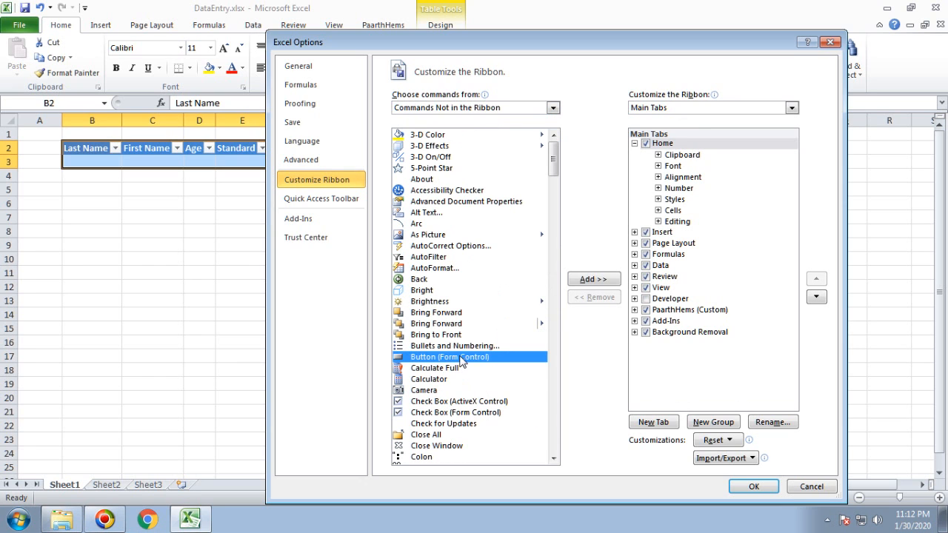
scroll(down, 3)
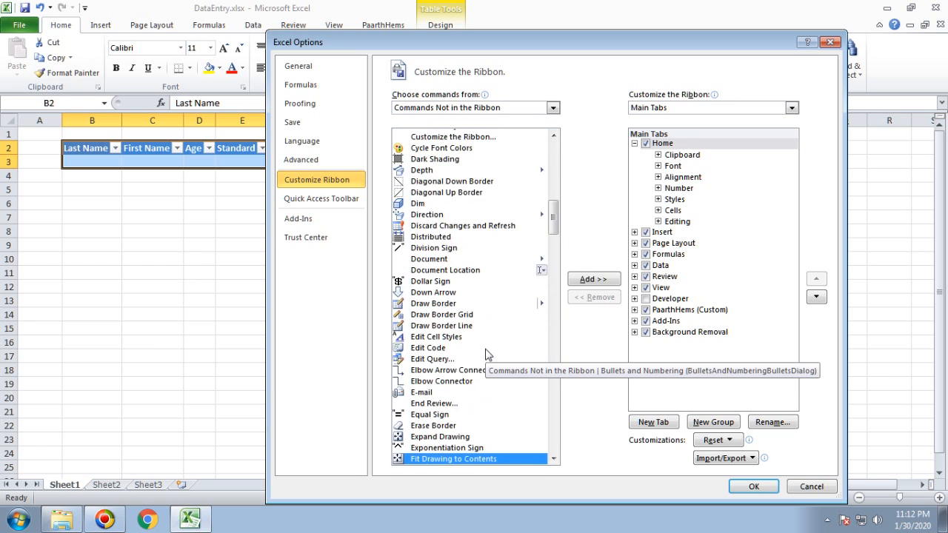
scroll(down, 3)
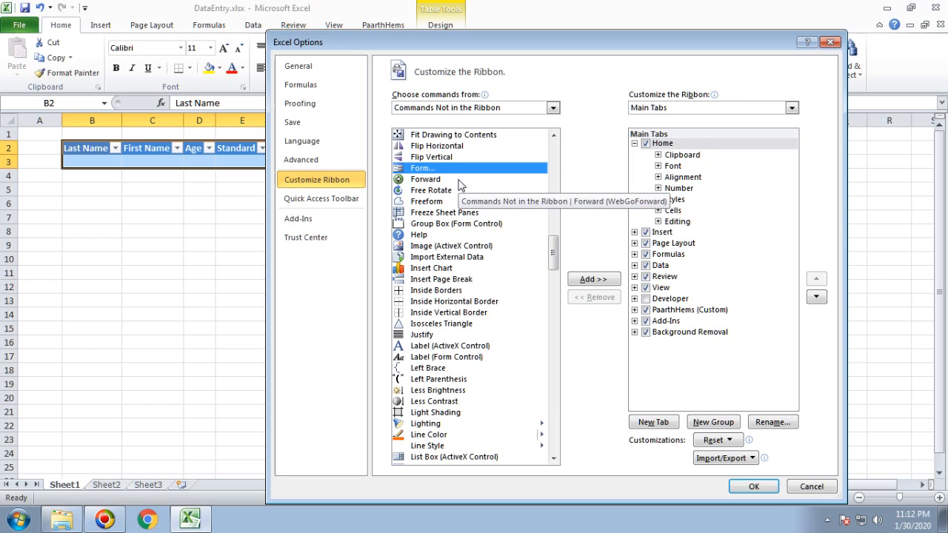
mouse_move(589, 365)
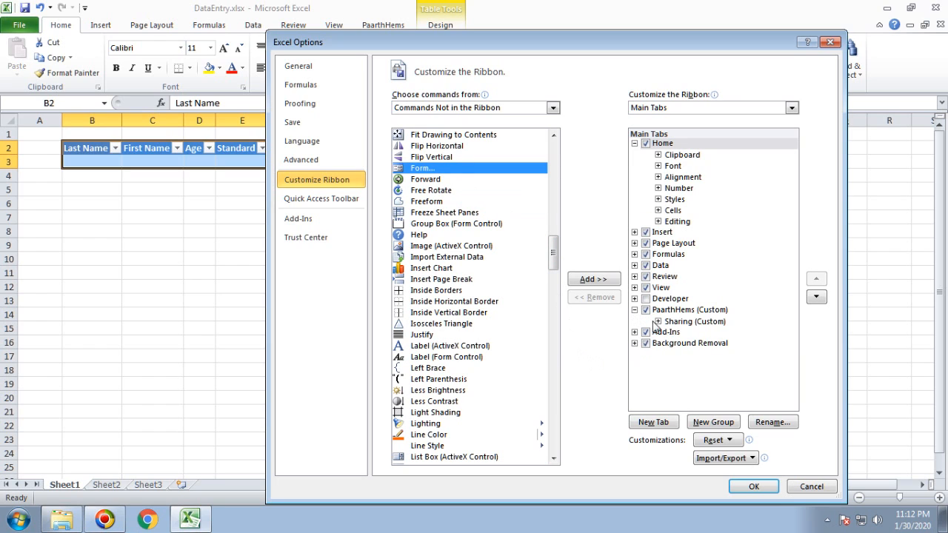
click(688, 310)
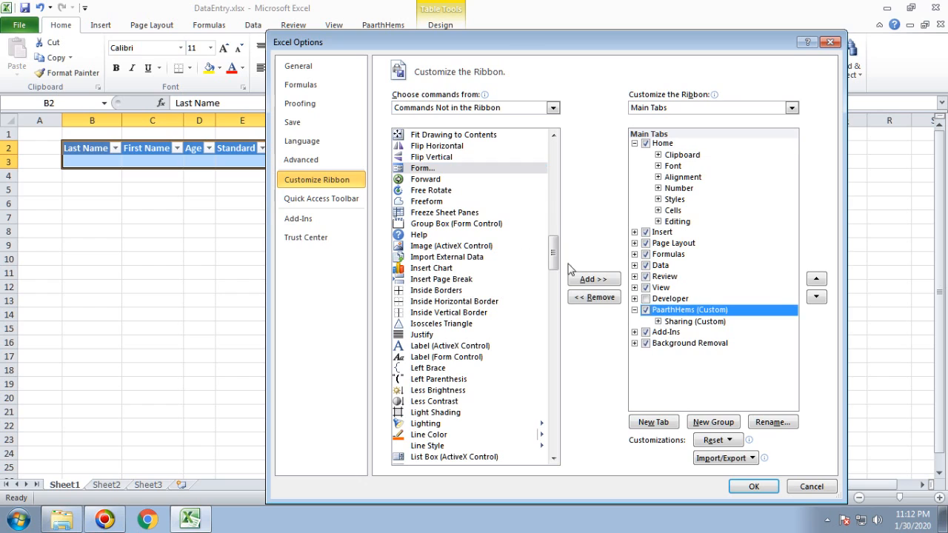
click(423, 168)
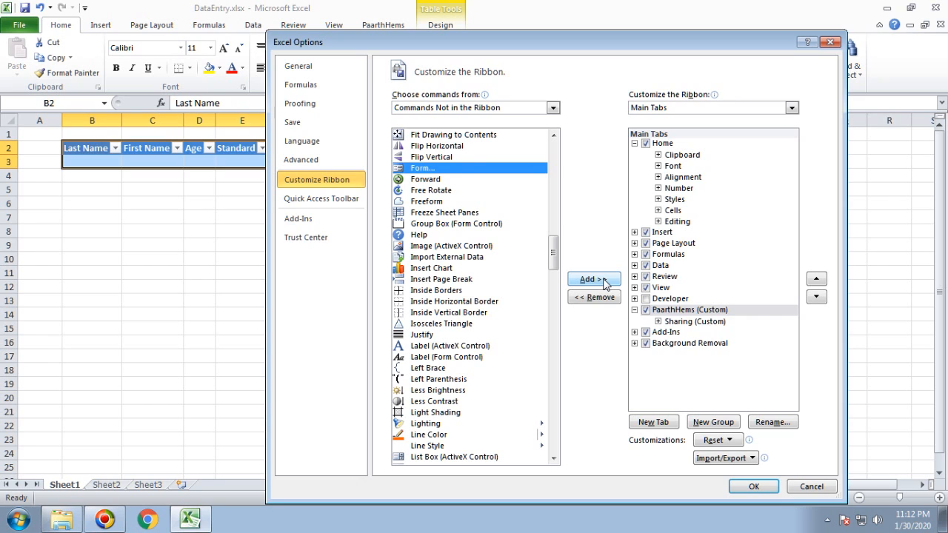
click(592, 280)
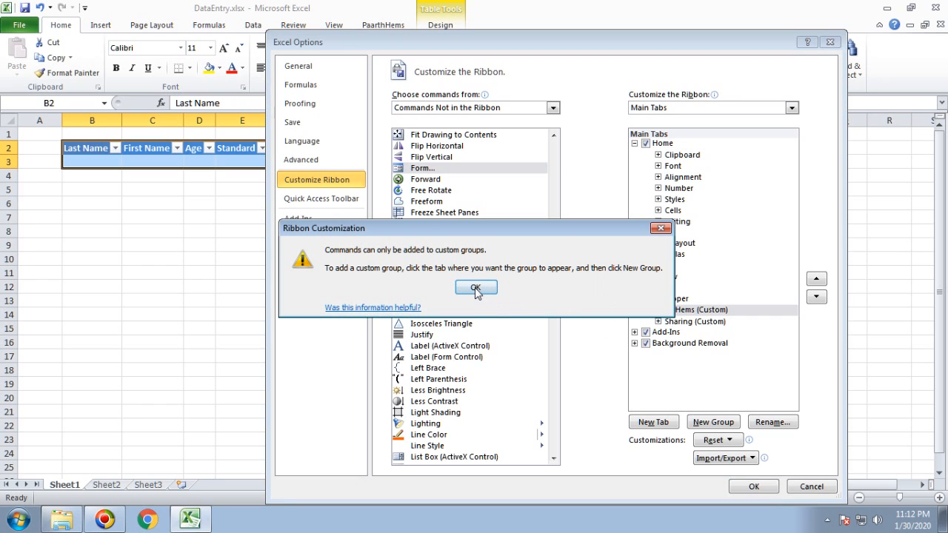
click(475, 287)
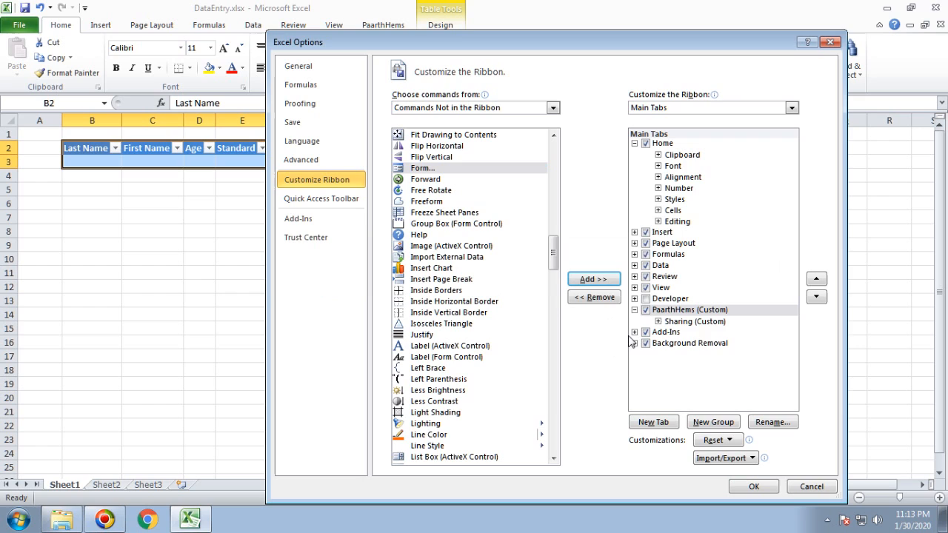
click(633, 320)
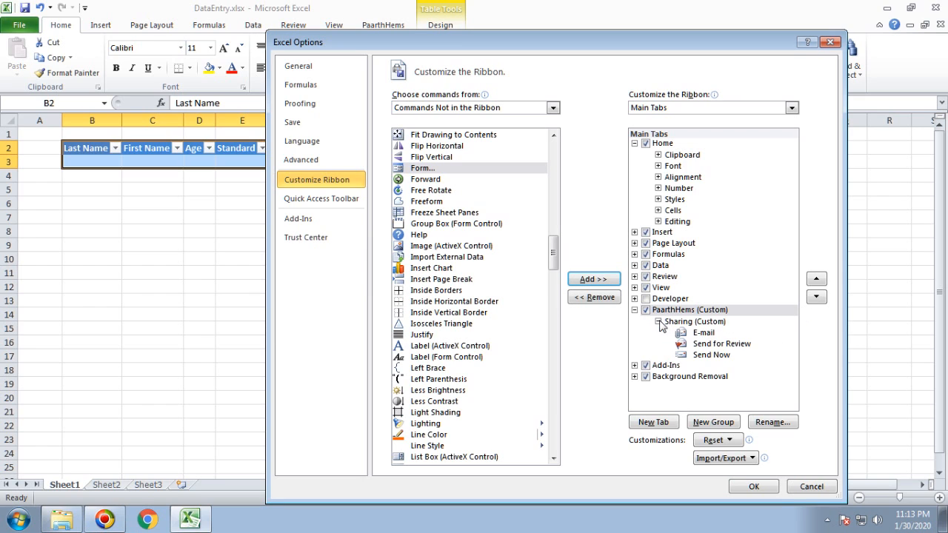
click(658, 321)
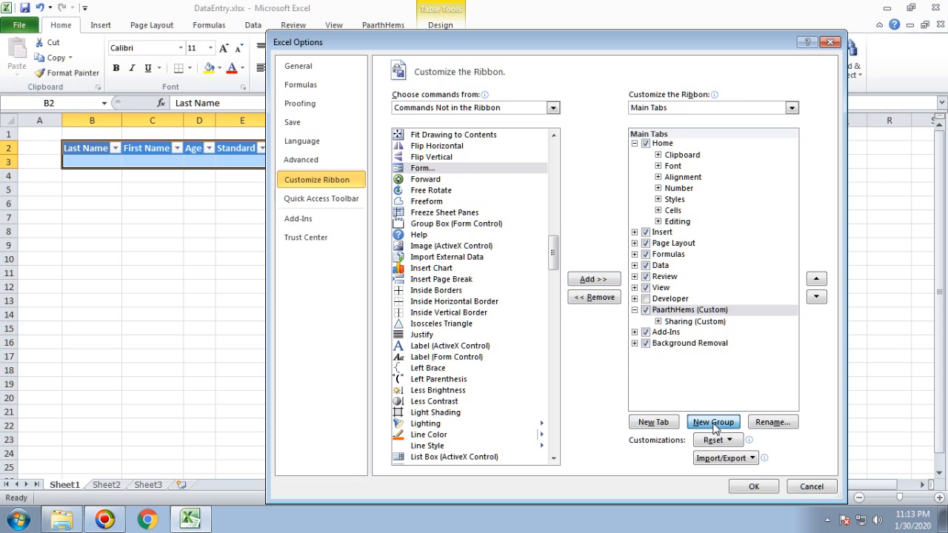
- Add a new group to the PaarthHems tab and rename it Advance Features
click(712, 421)
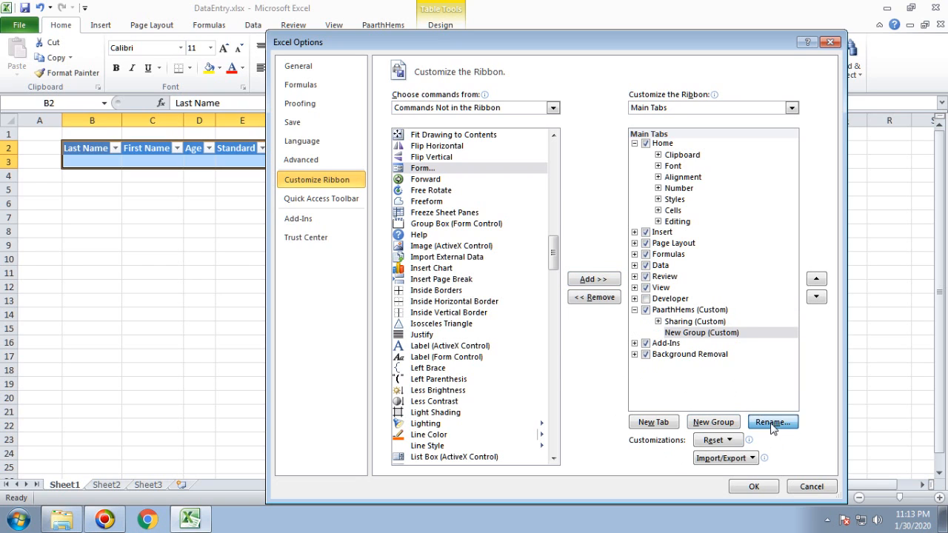
click(773, 422)
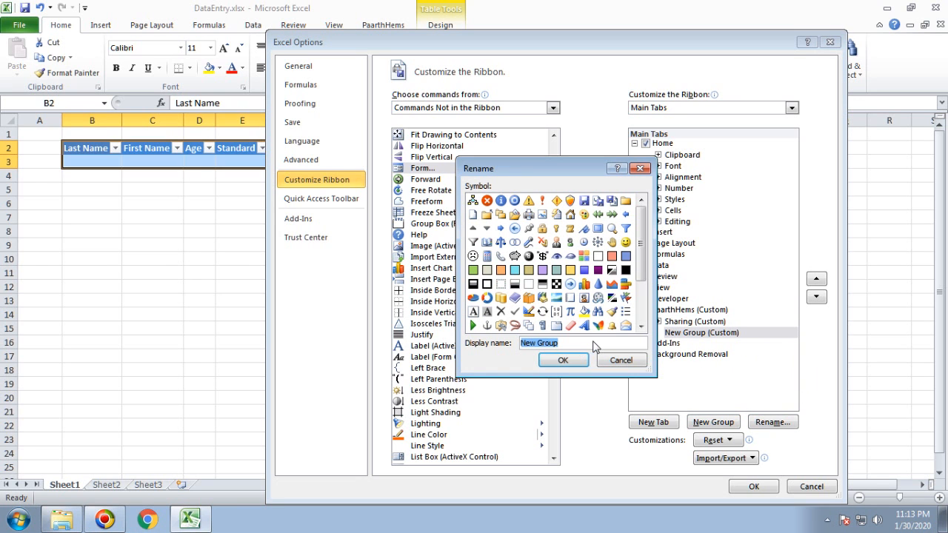
text(Advance Fear)
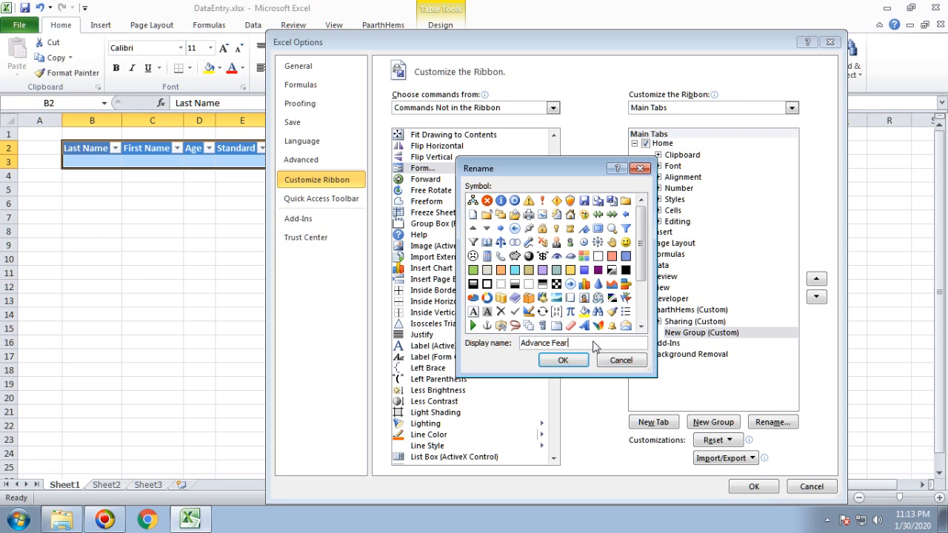
text(Feat)
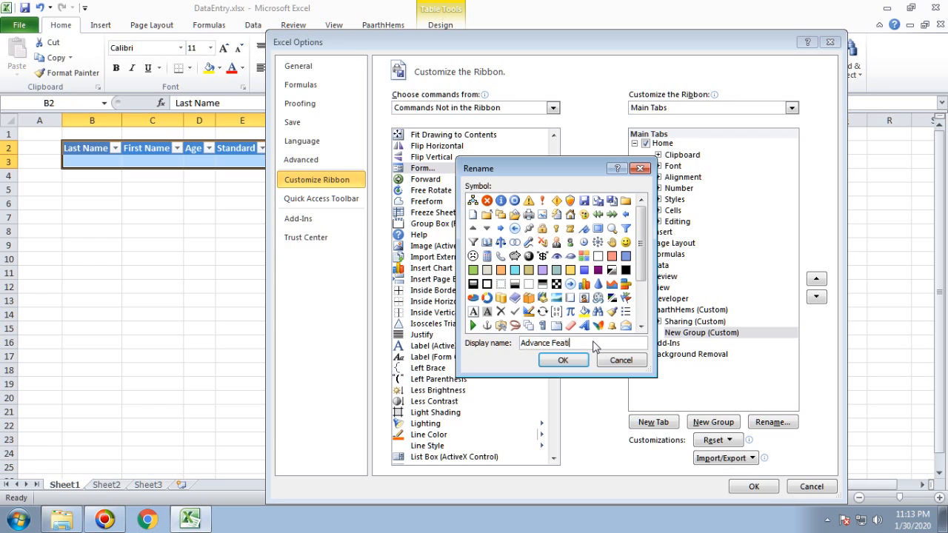
text(res)
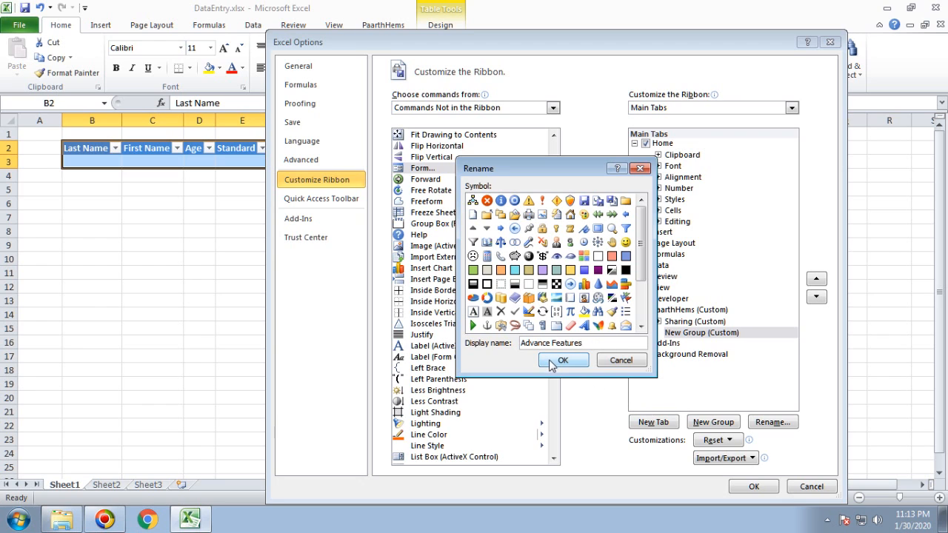
- Add the Form command into the Advance Features custom group
click(563, 360)
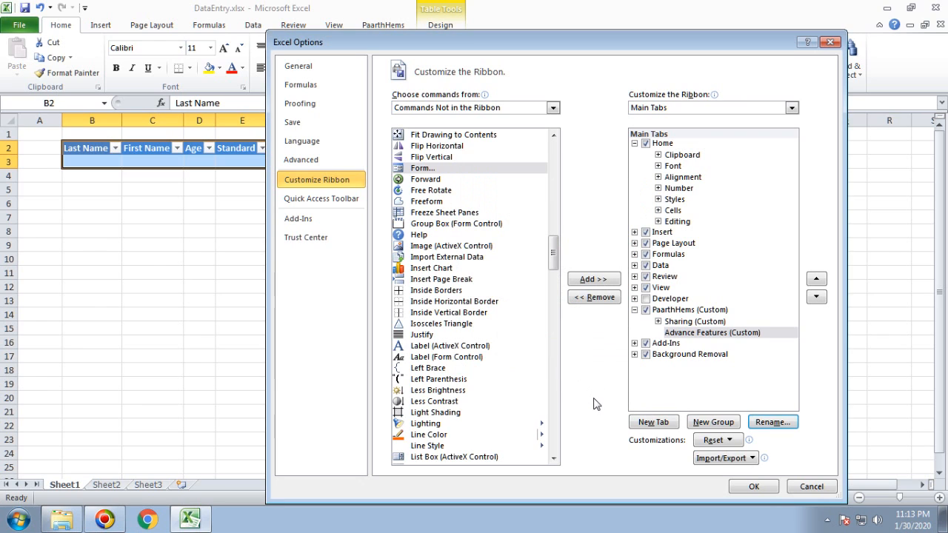
mouse_move(481, 309)
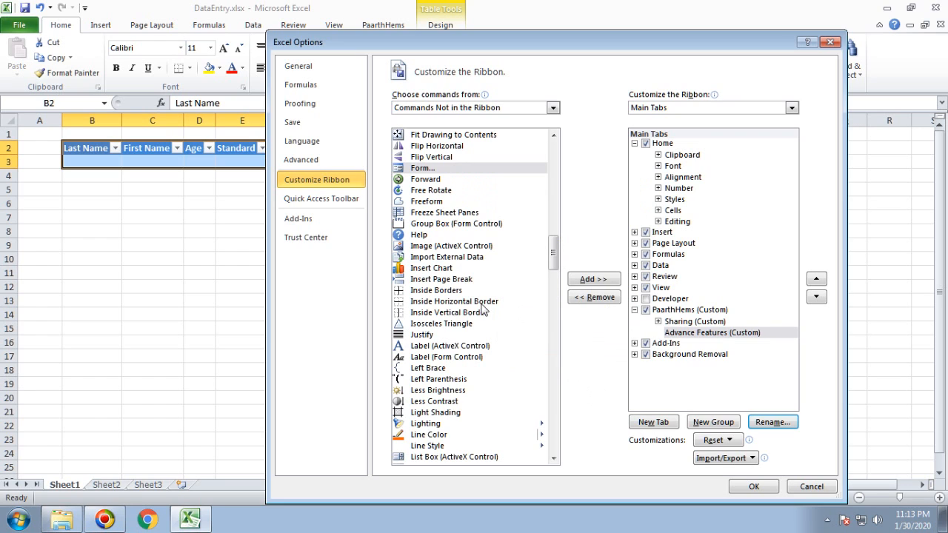
click(422, 168)
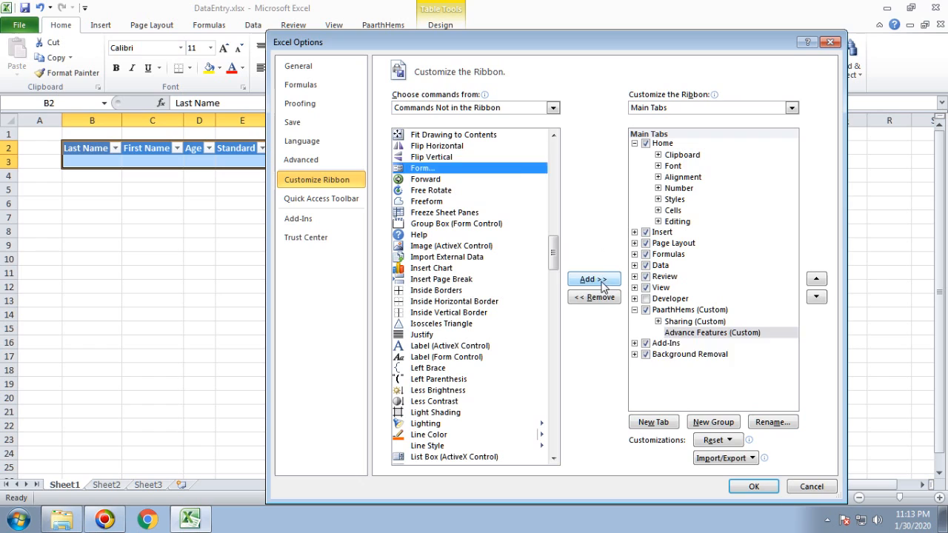
click(593, 279)
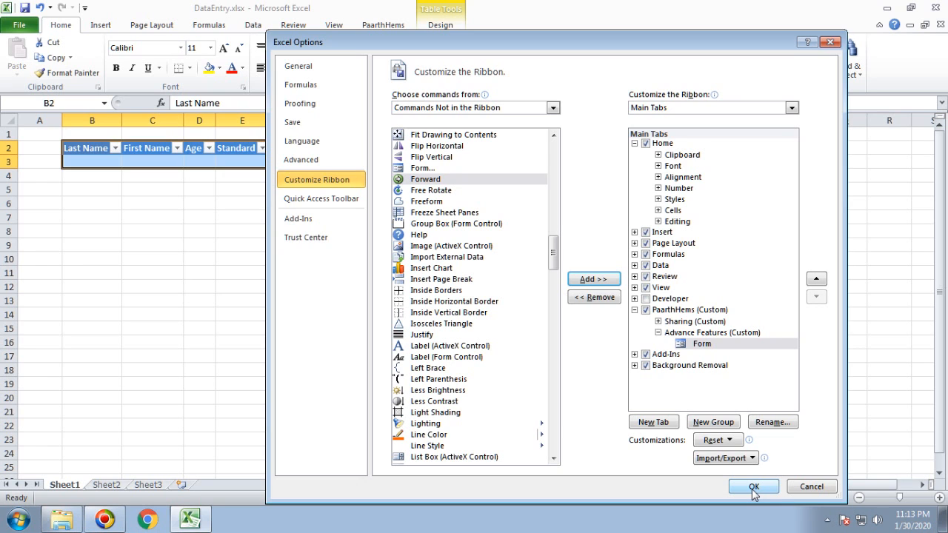
- Save the ribbon customization and view the Form button on the PaarthHems tab
click(753, 487)
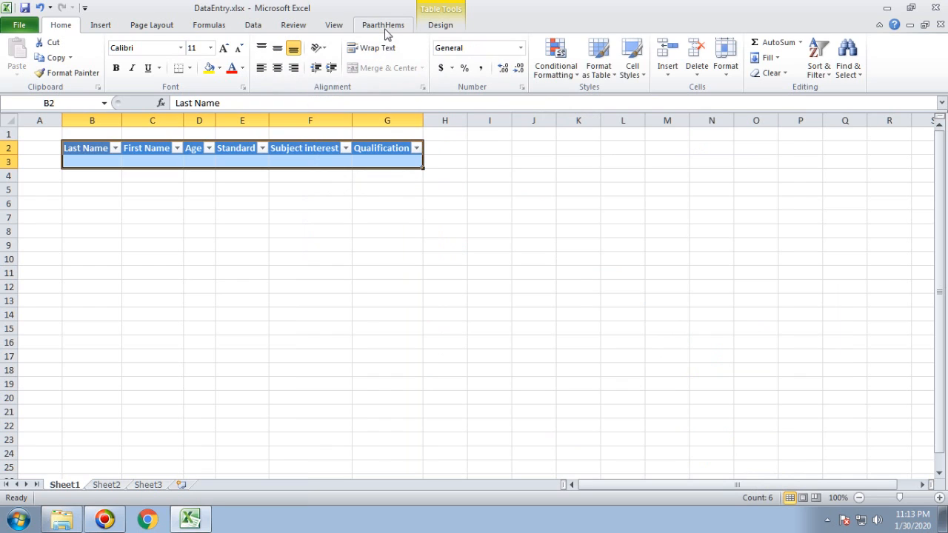
click(383, 25)
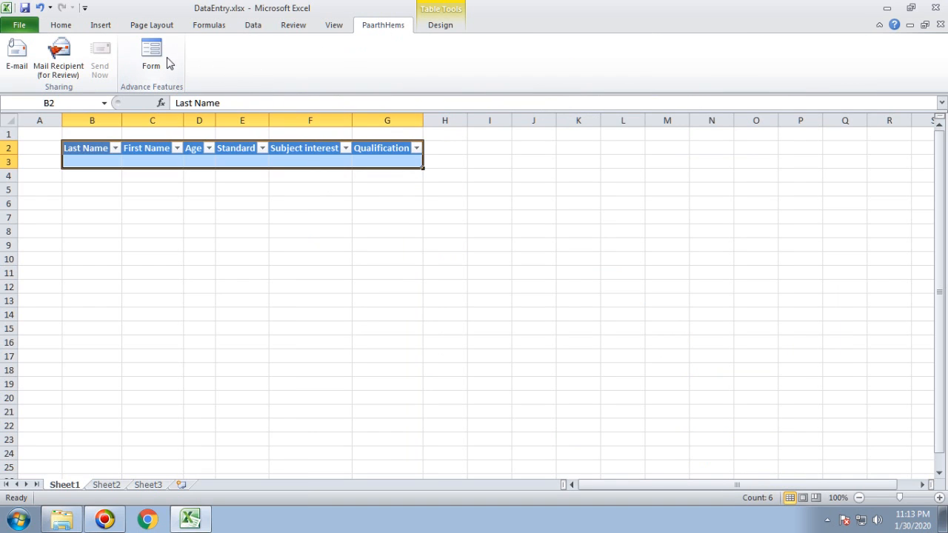
mouse_move(181, 95)
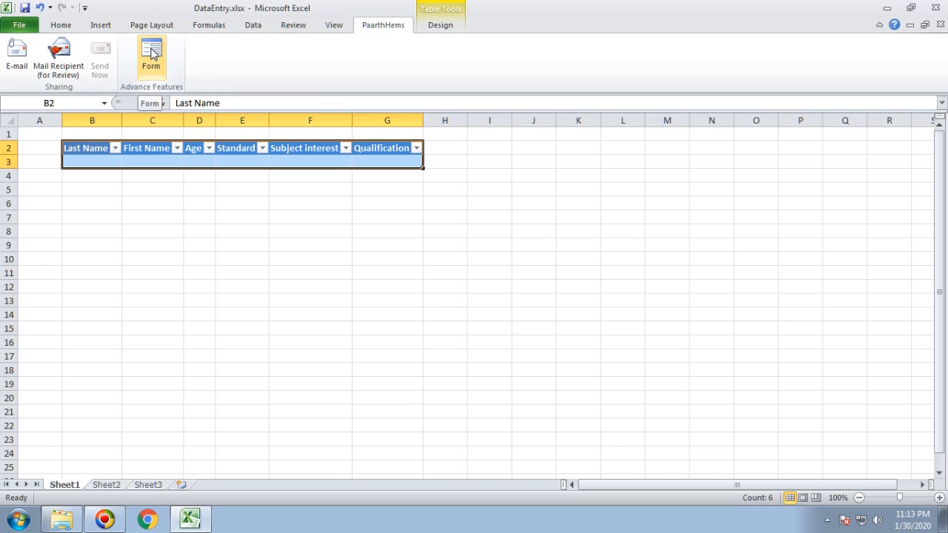
mouse_move(112, 164)
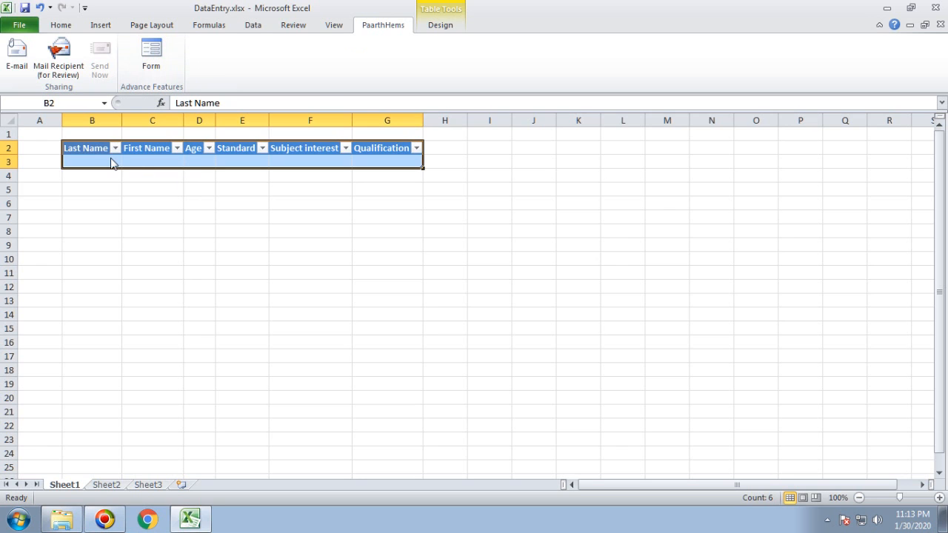
mouse_move(400, 177)
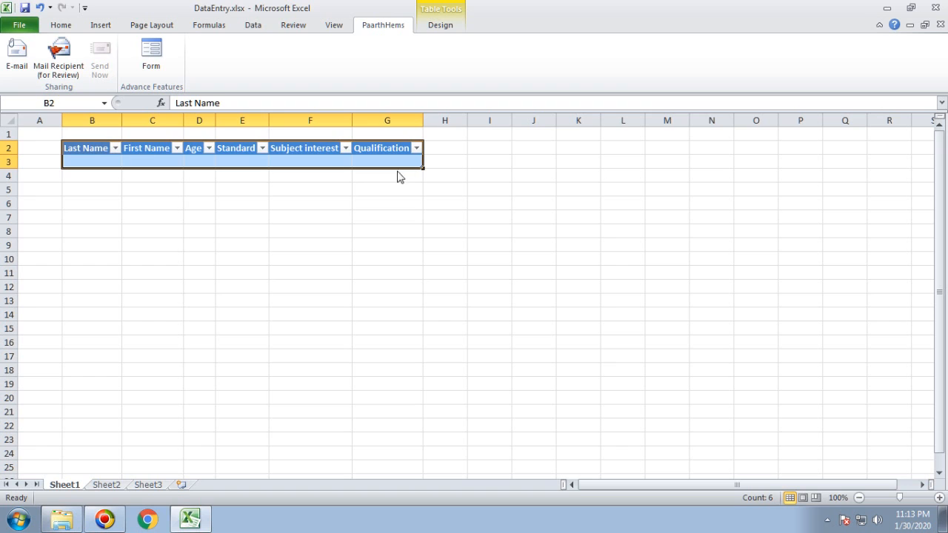
mouse_move(151, 52)
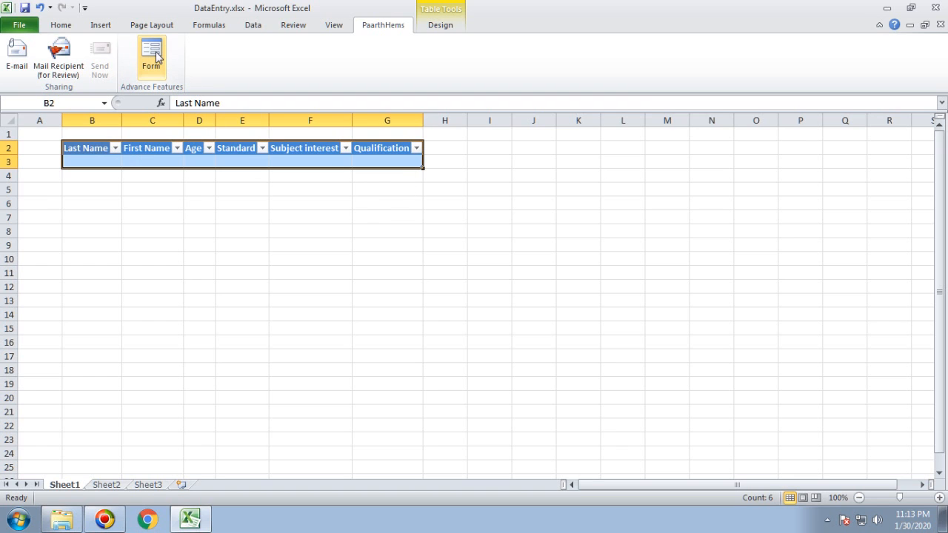
- Open the data form and enter last name A, first name a1, age 12
click(151, 55)
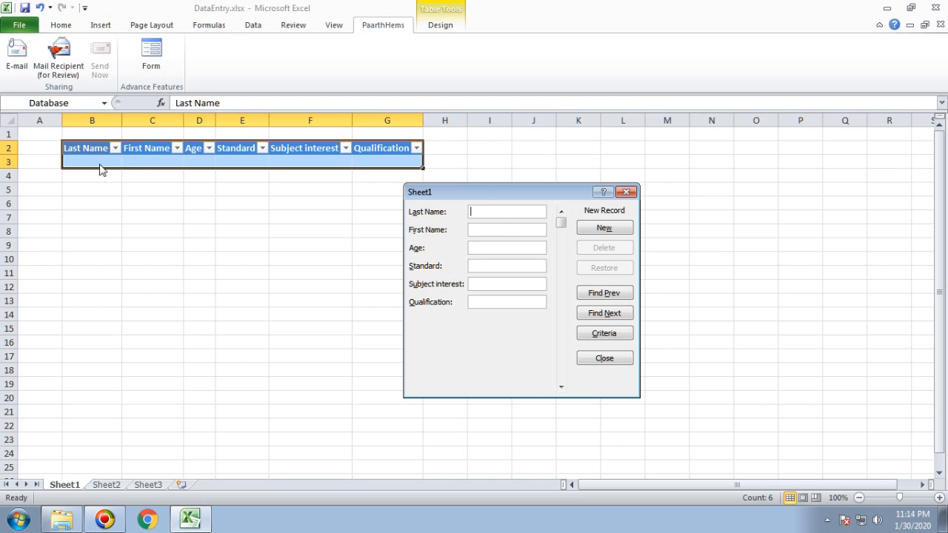
mouse_move(536, 197)
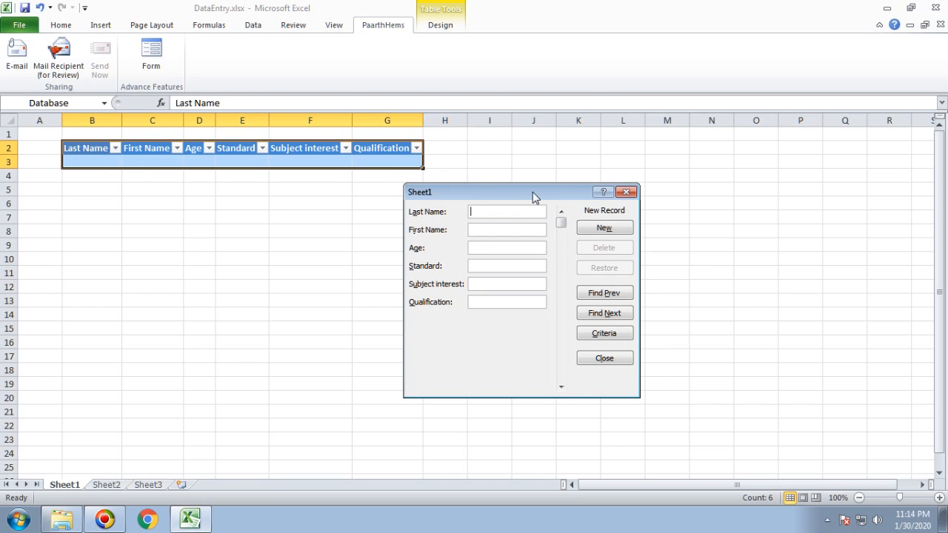
text(A)
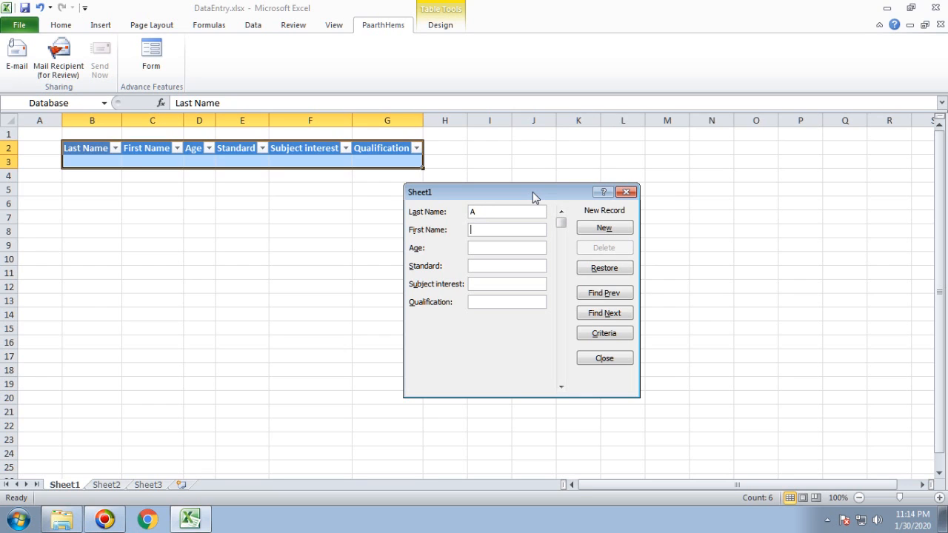
text(a1)
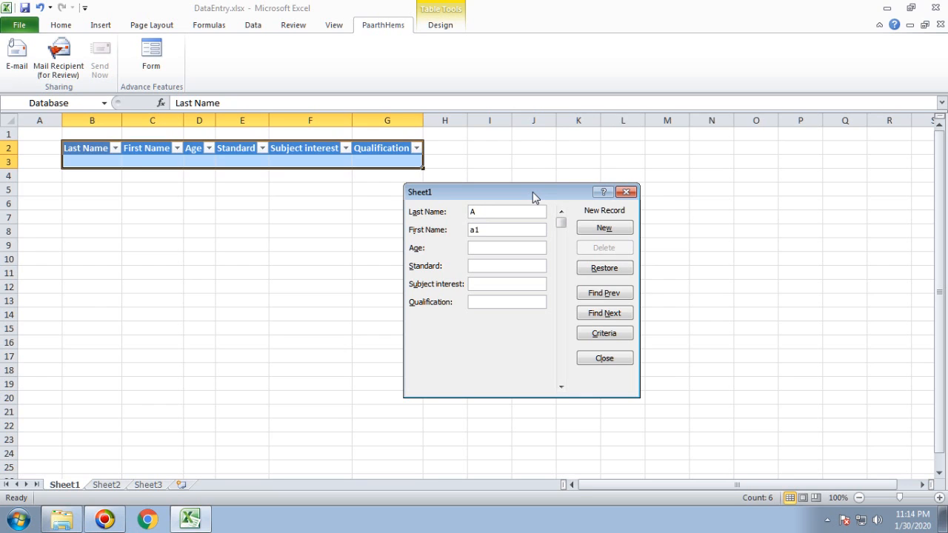
double_click(507, 229)
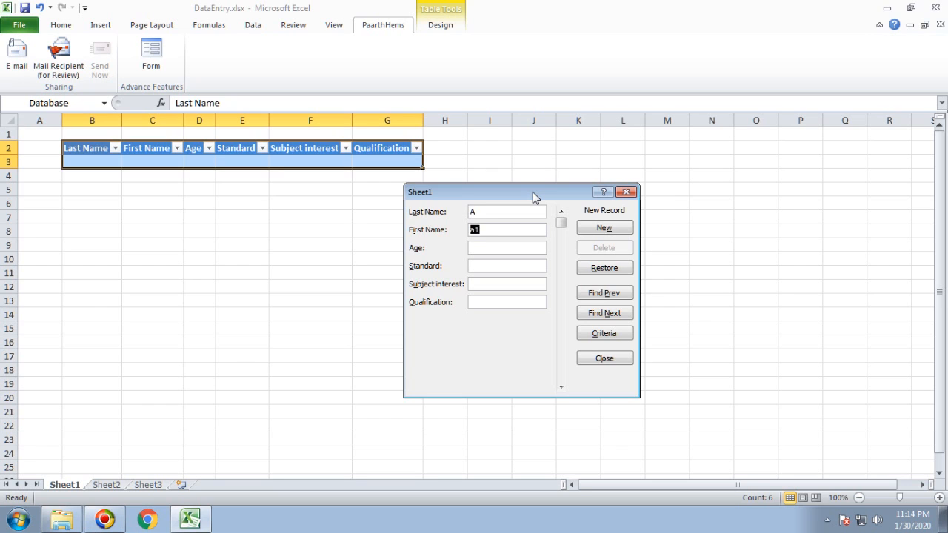
text(1)
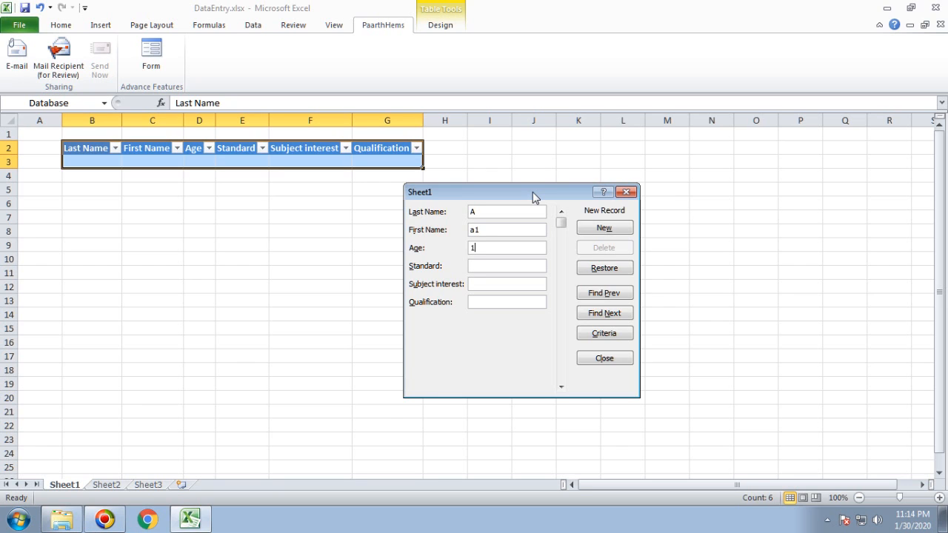
text(2)
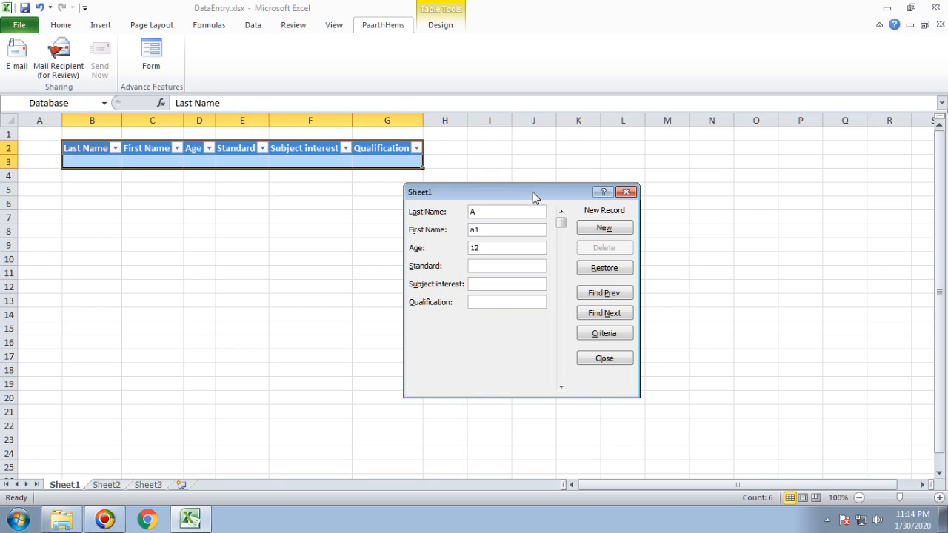
- Enter Standard 7th, subject Maths, qualification Non Metric, and save the record
click(507, 265)
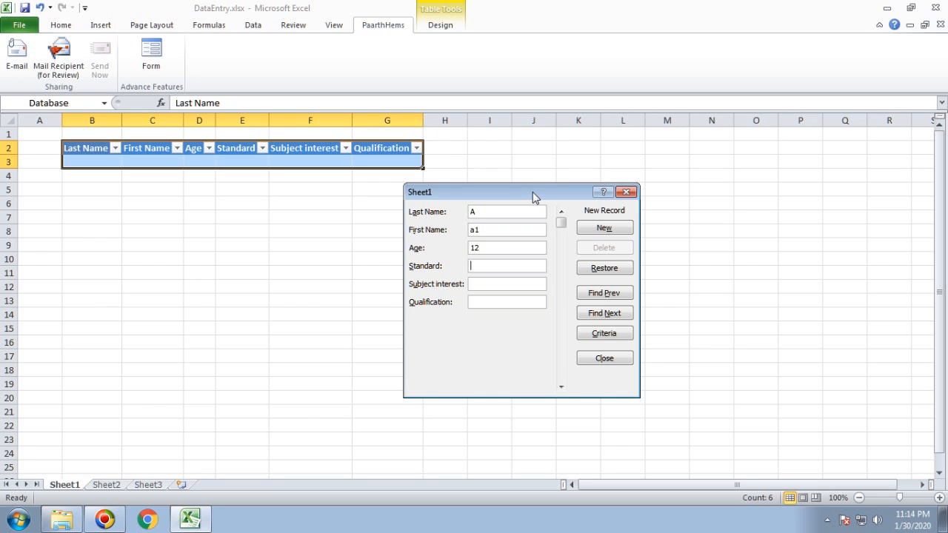
text(7th)
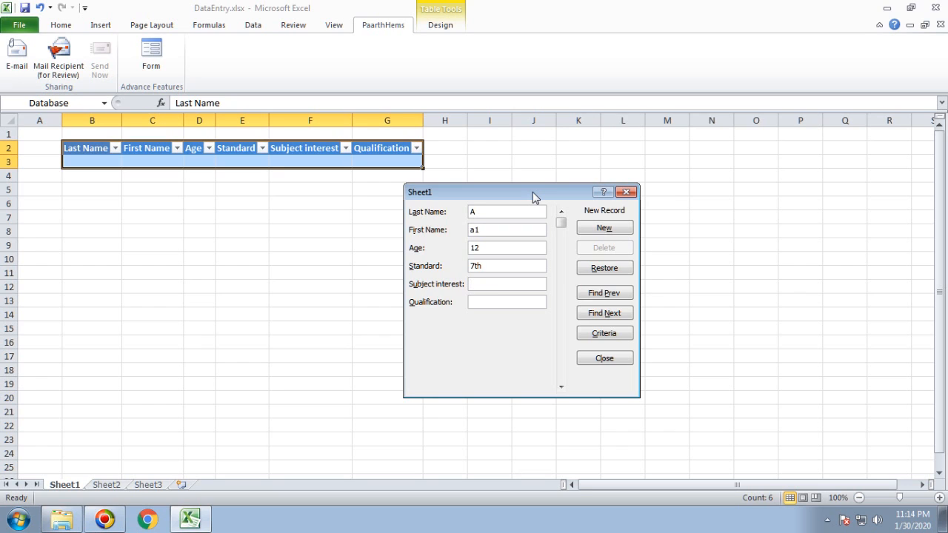
text(Maths)
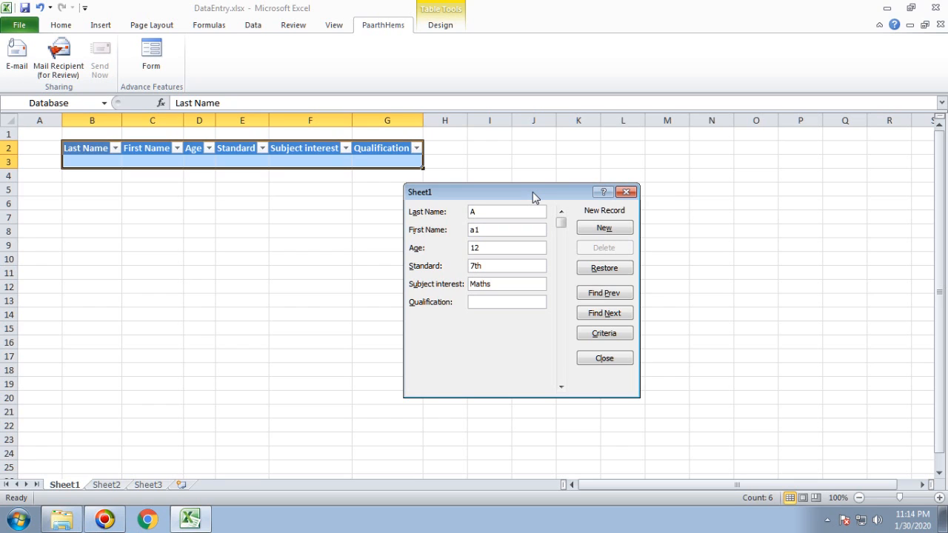
text(Non Metric)
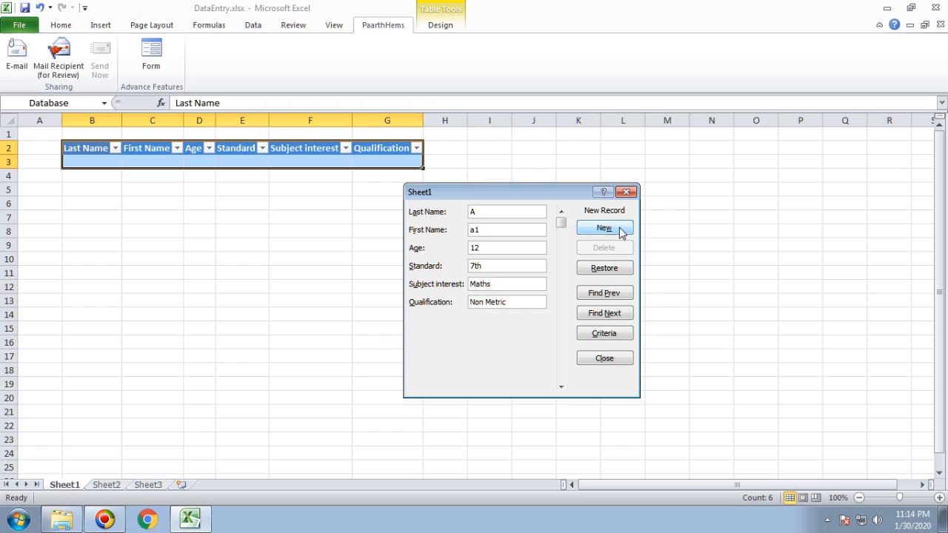
click(604, 227)
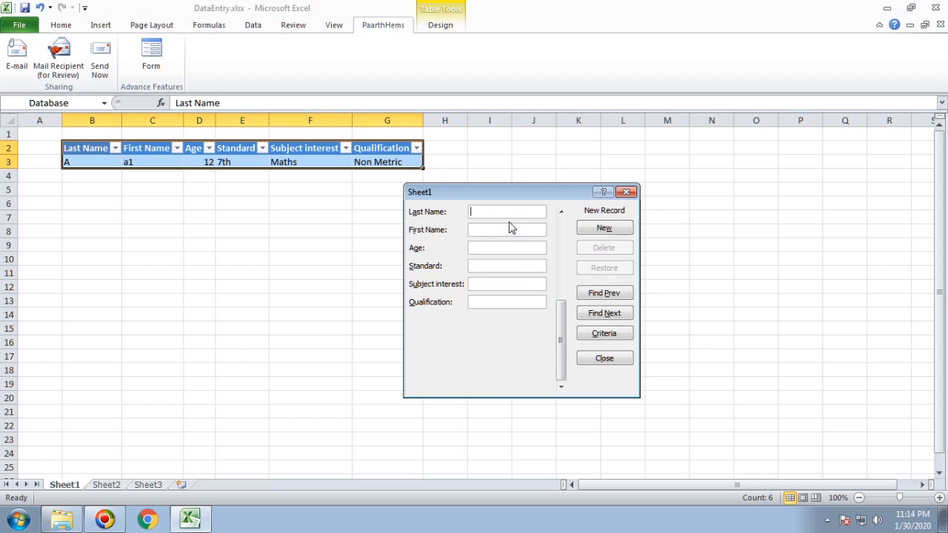
- Fill the form with B, b1, 25, N/A, Space, MSc and add it as record 2
text(B)
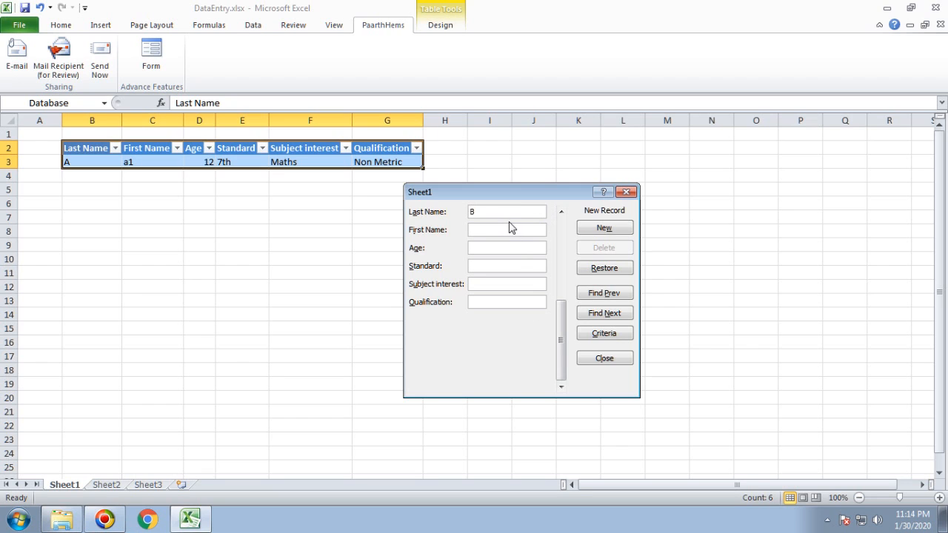
text(b1)
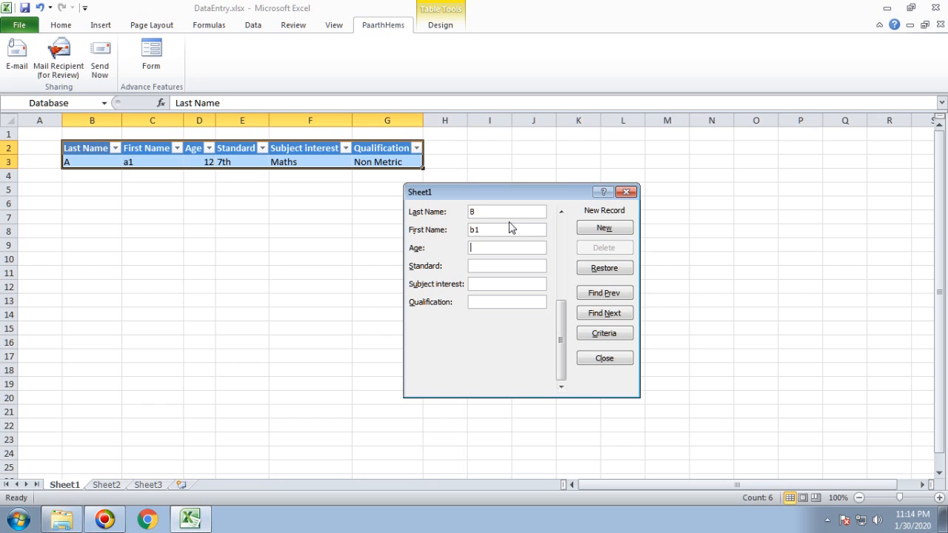
text(25)
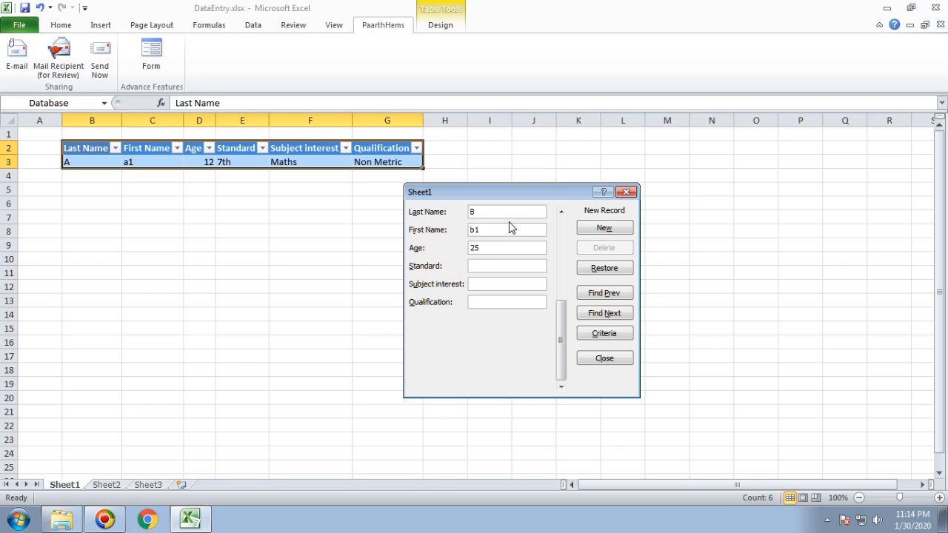
click(506, 265)
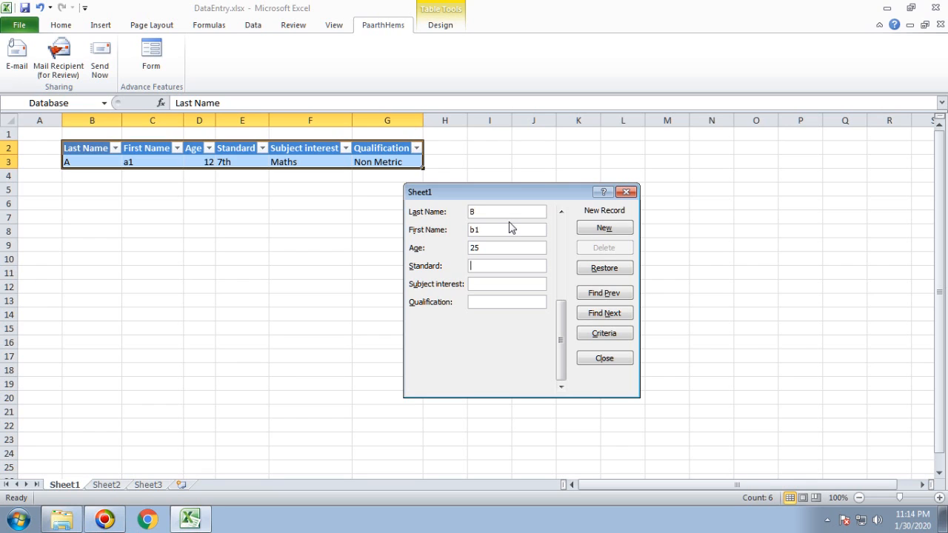
text(Gr)
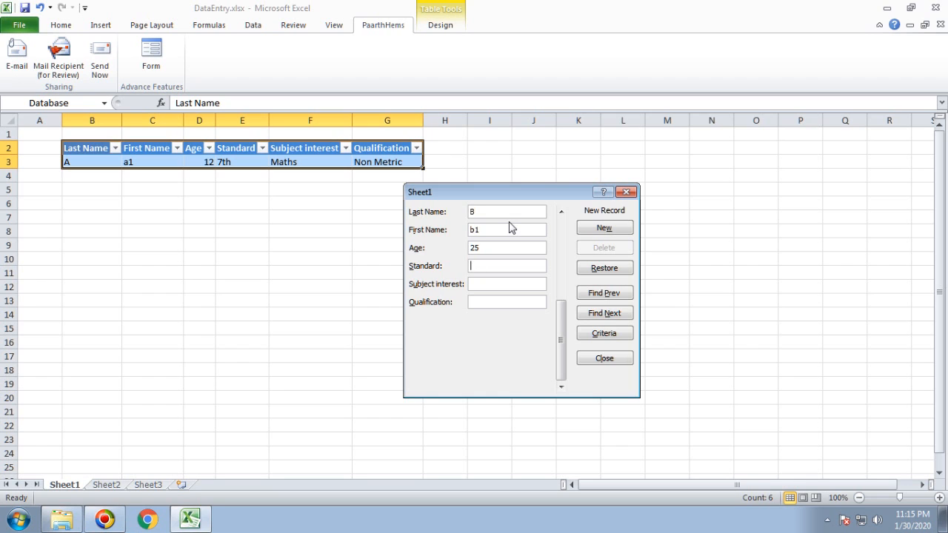
text(N/A)
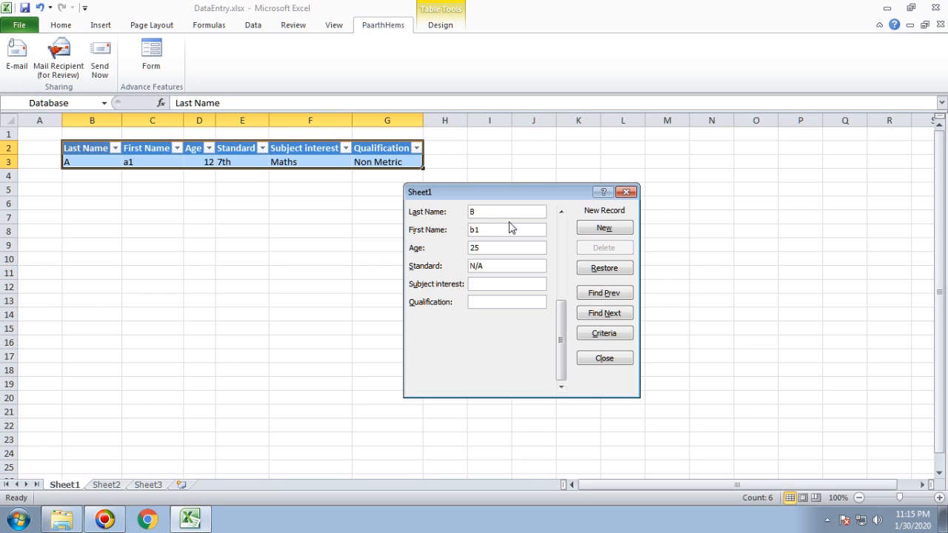
text(Space)
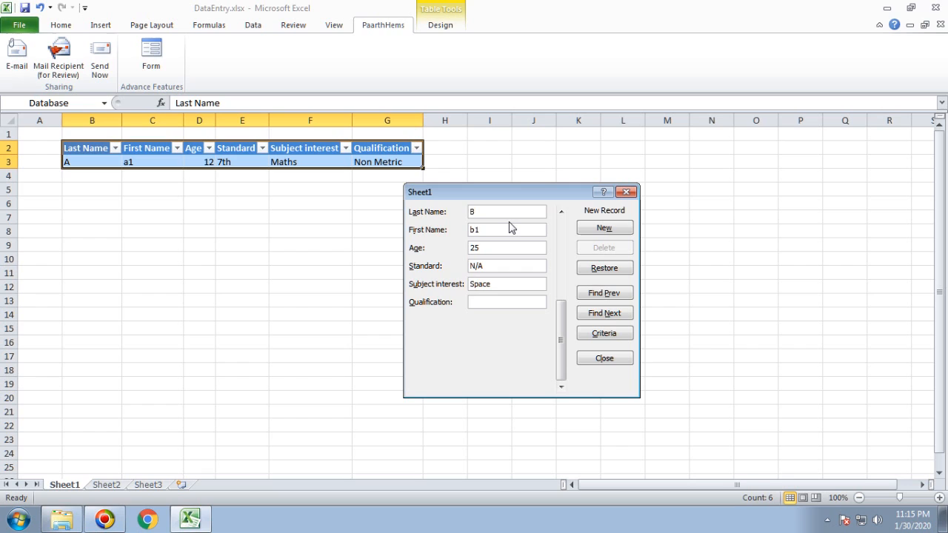
click(507, 302)
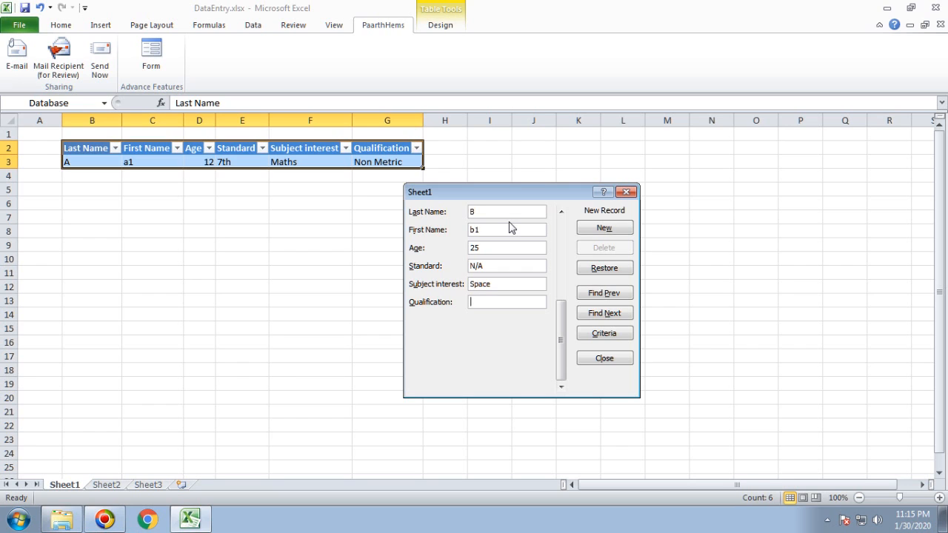
text(M)
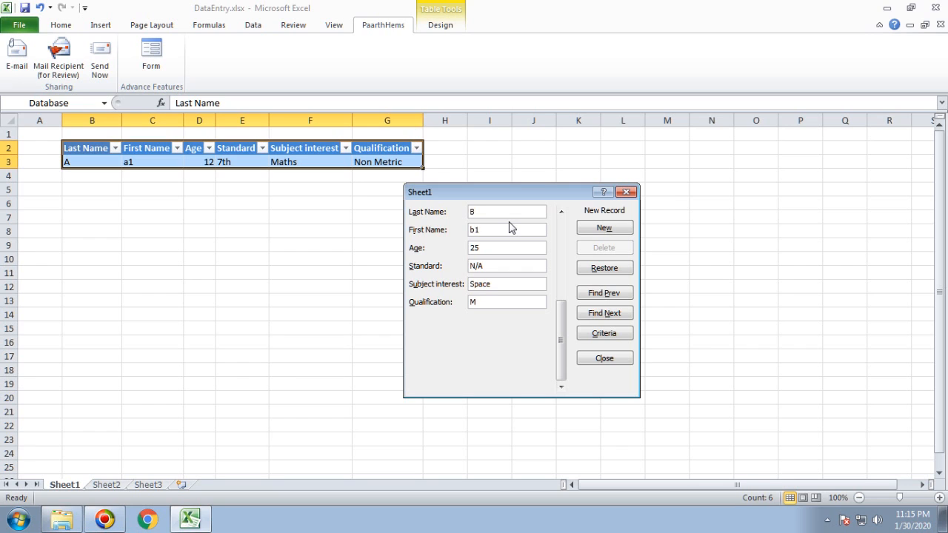
text(Sc)
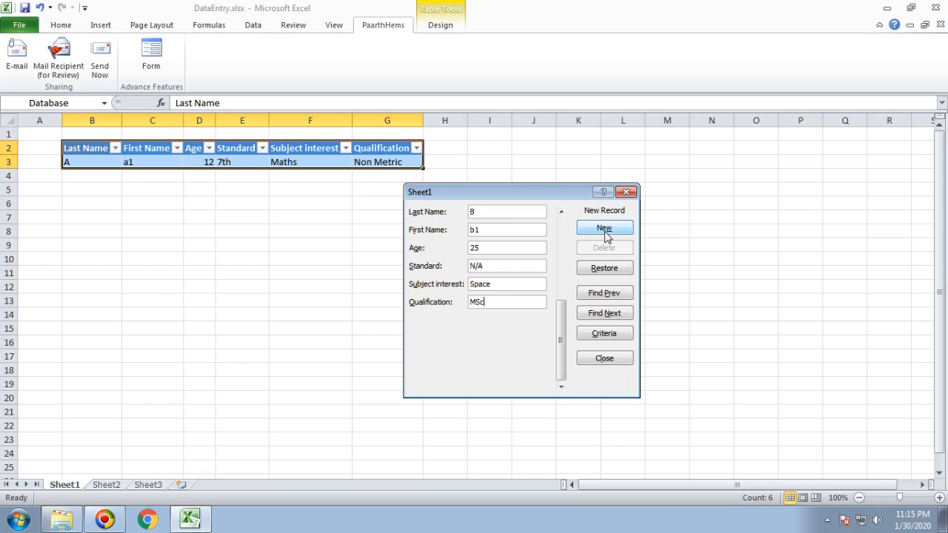
click(604, 227)
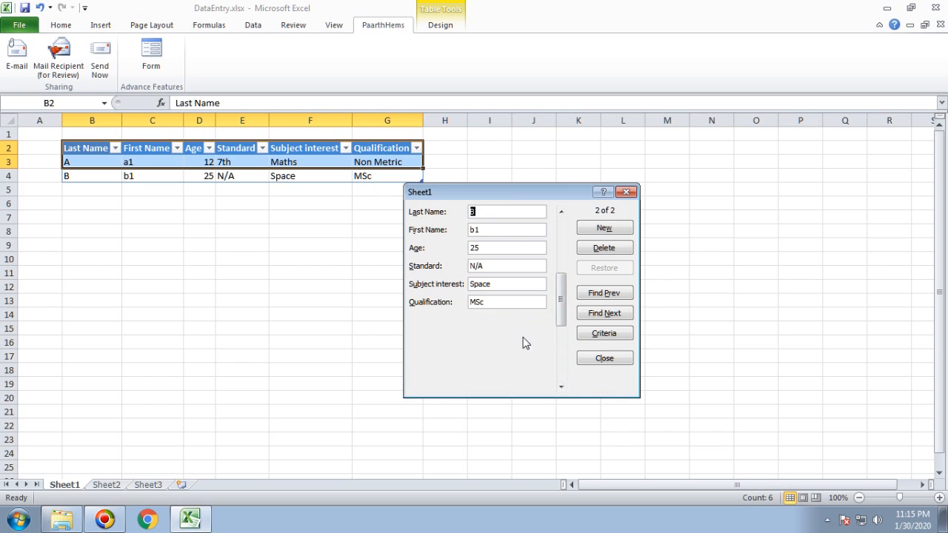
mouse_move(643, 411)
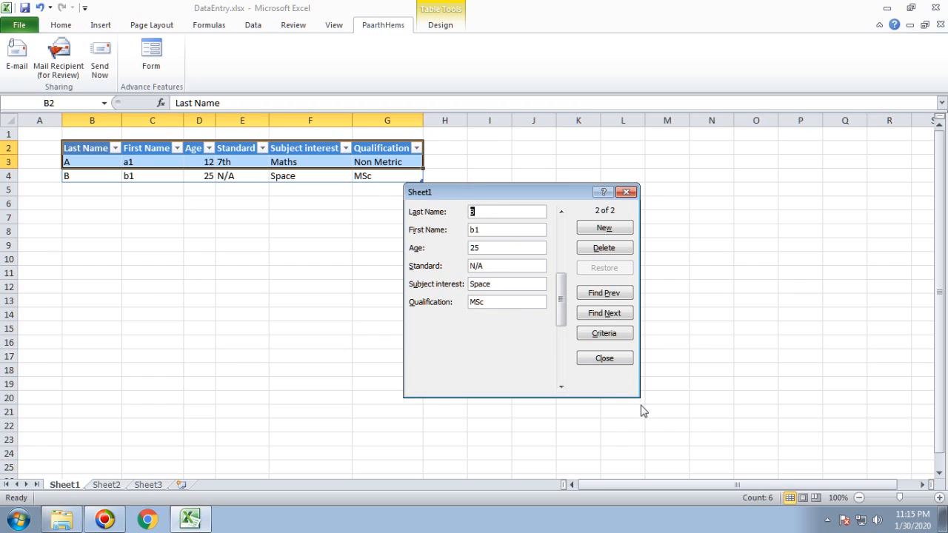
- Go back to record 1 and overwrite A's age 30, standard N/A, History, PhD
click(562, 211)
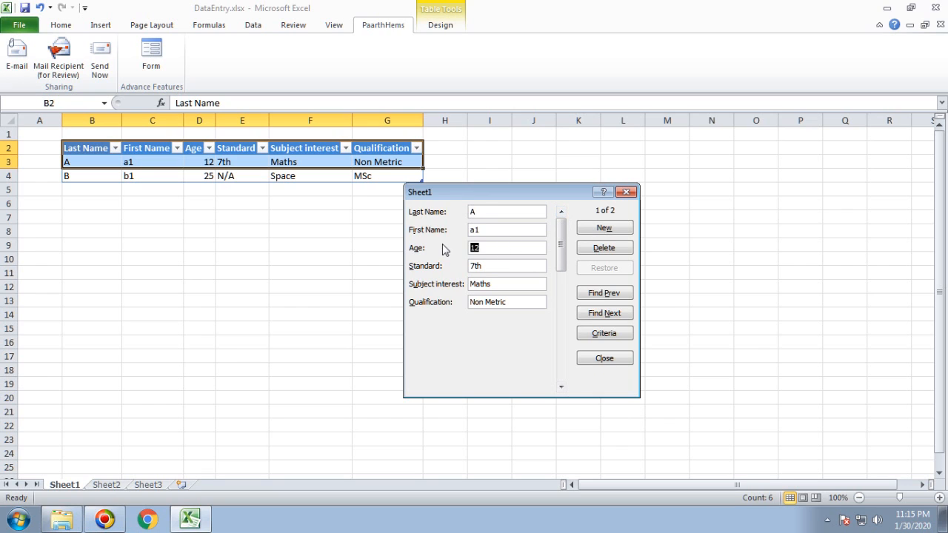
text(25)
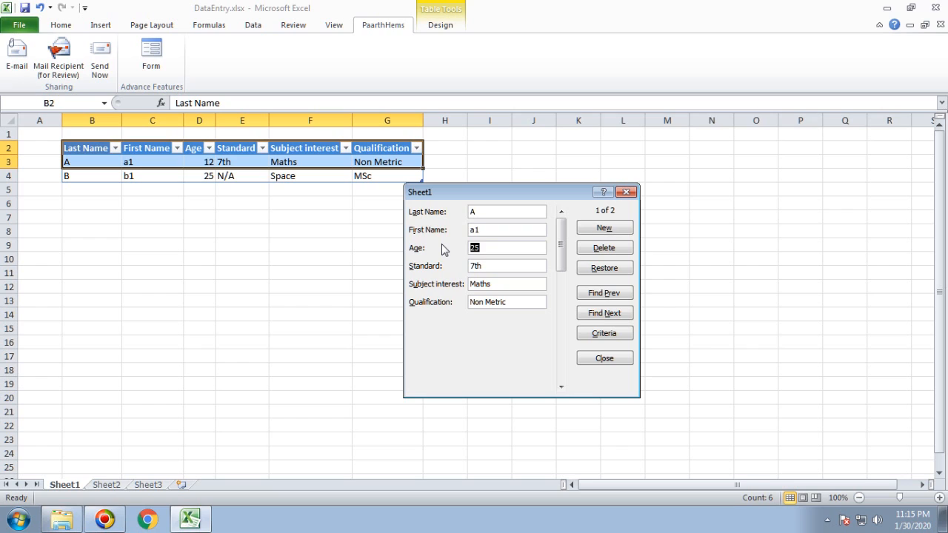
text(30)
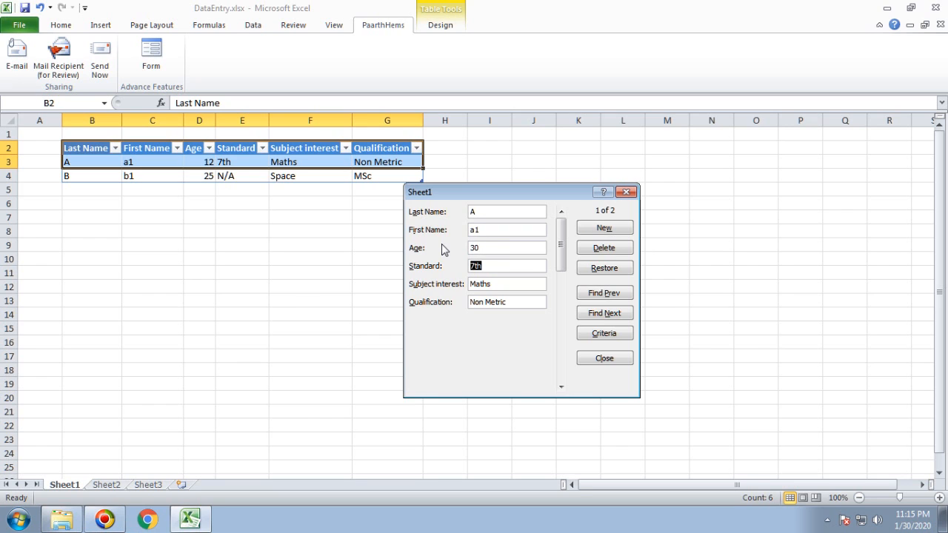
text(N/A)
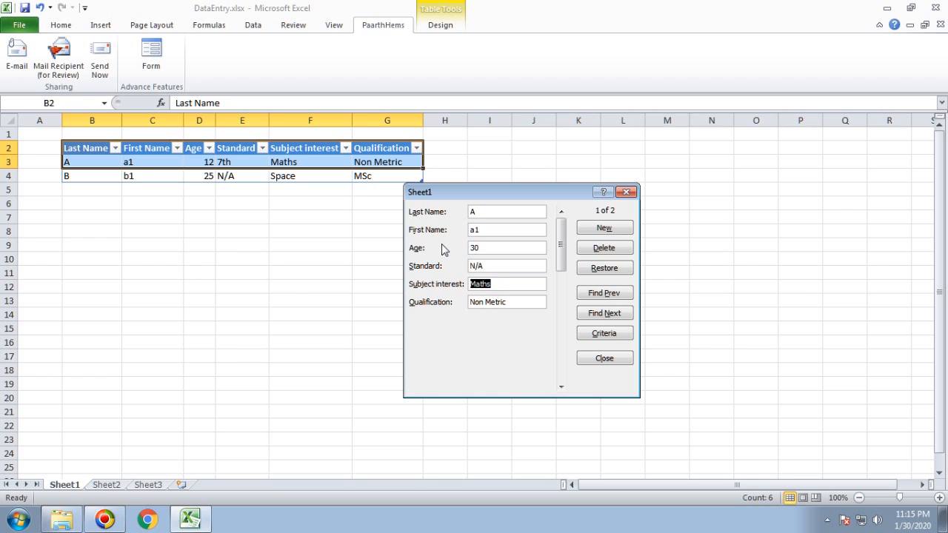
text(History)
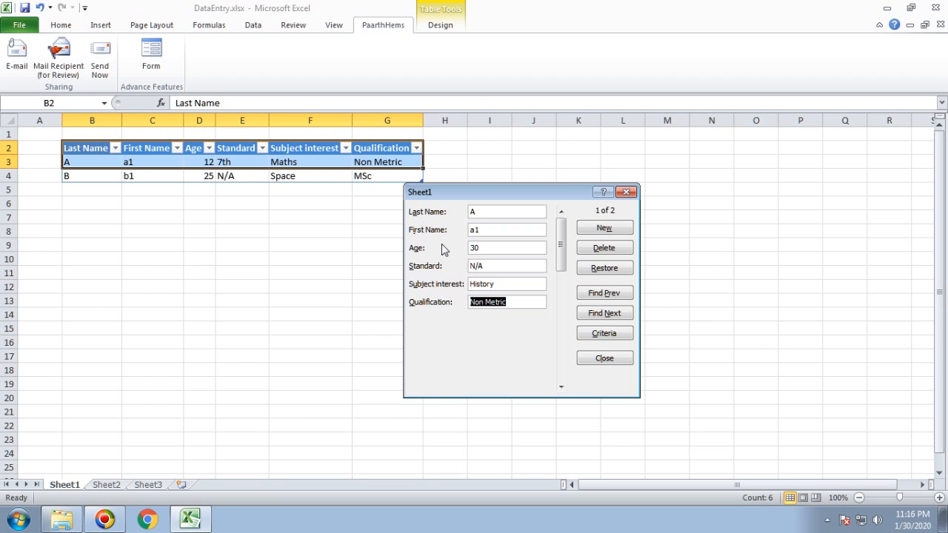
text(PhD)
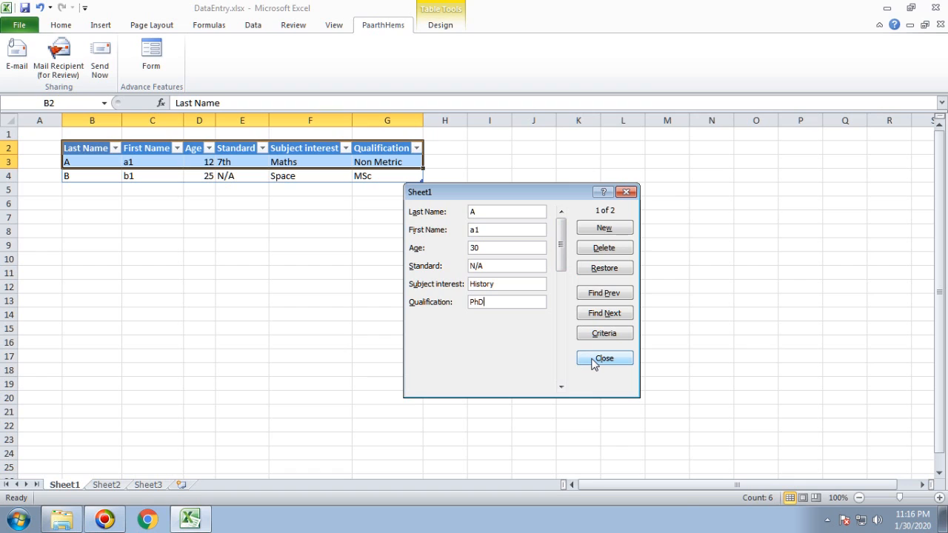
- Close the data form to commit A's edits to row 3, then reopen the form
click(604, 359)
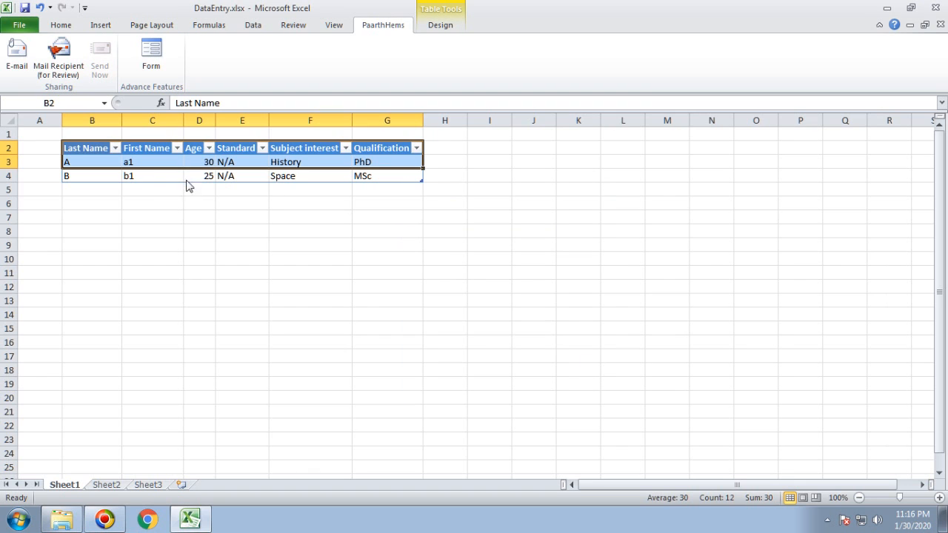
mouse_move(214, 227)
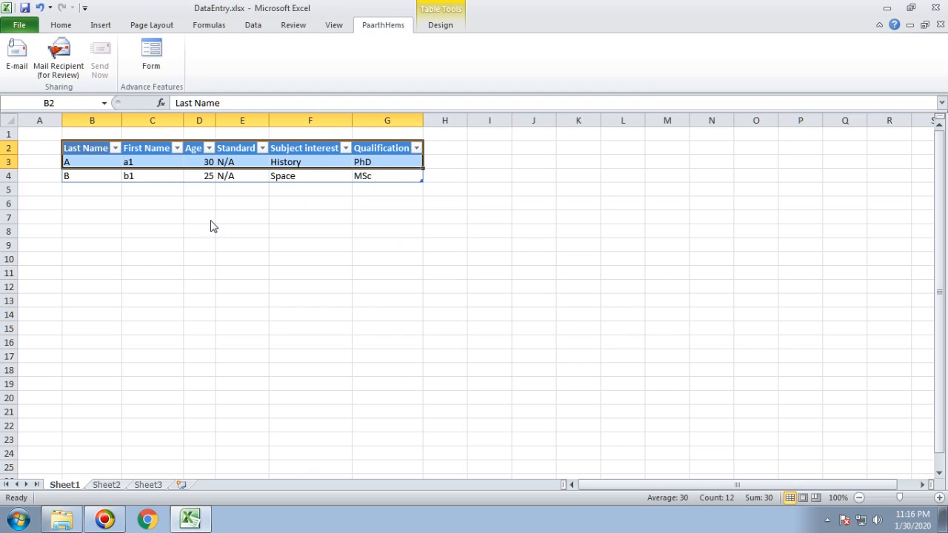
click(151, 55)
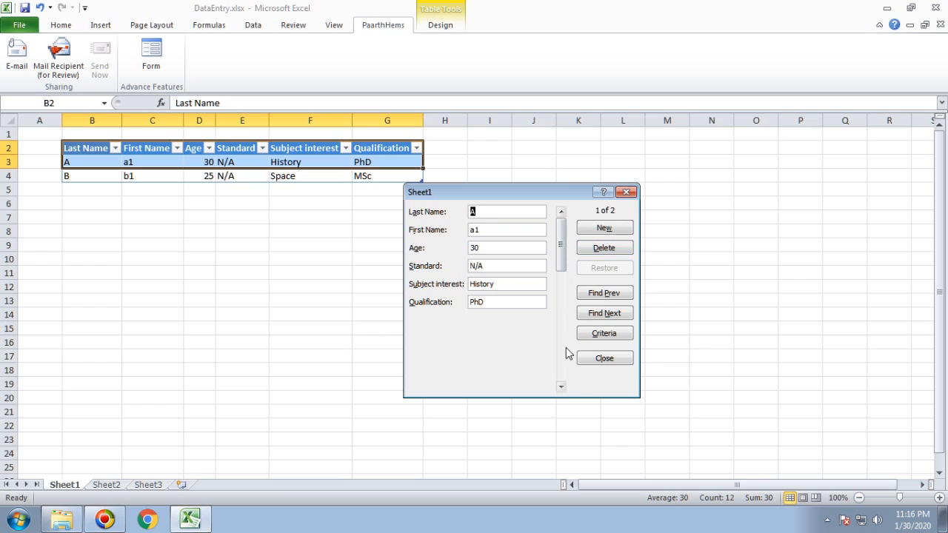
- Step between both records, ending on record 2 of 2 (B, b1, 25, N/A, Space, MSc)
click(561, 387)
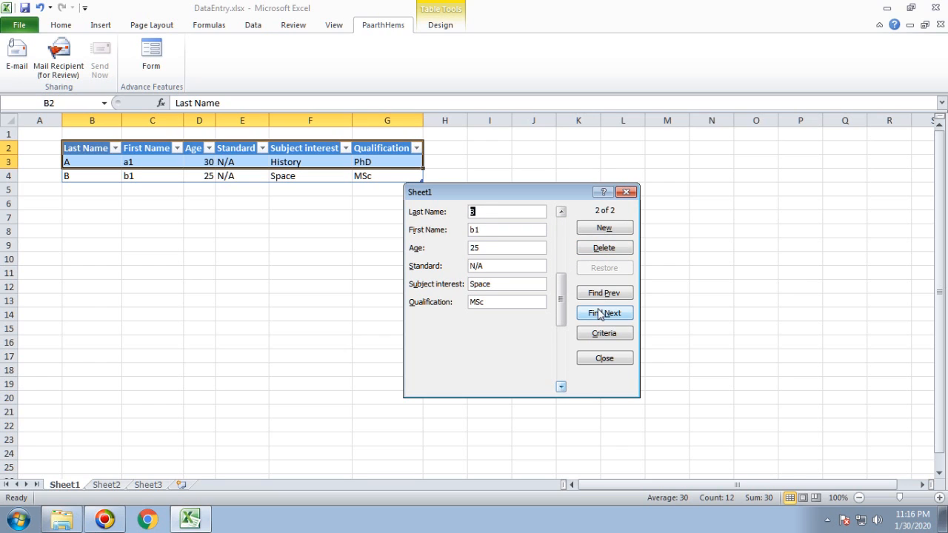
click(604, 292)
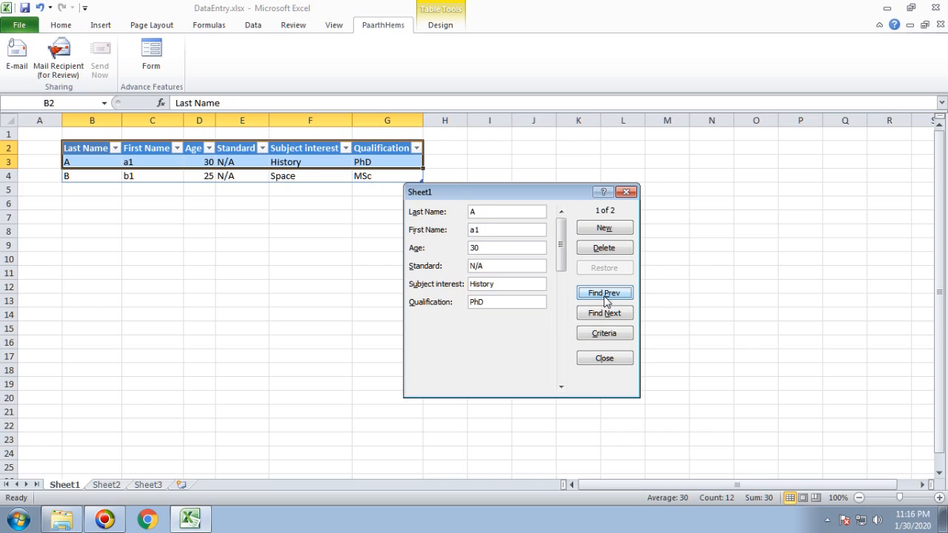
click(604, 312)
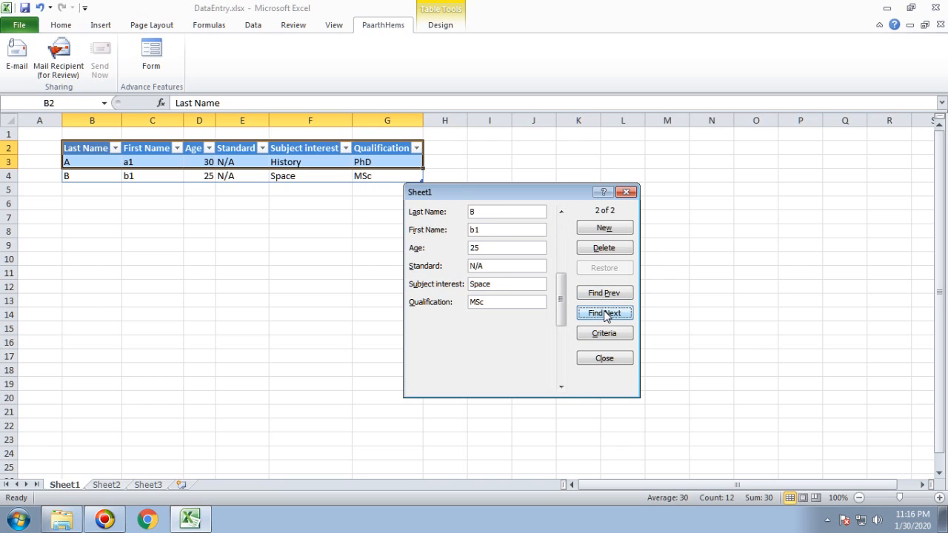
mouse_move(613, 262)
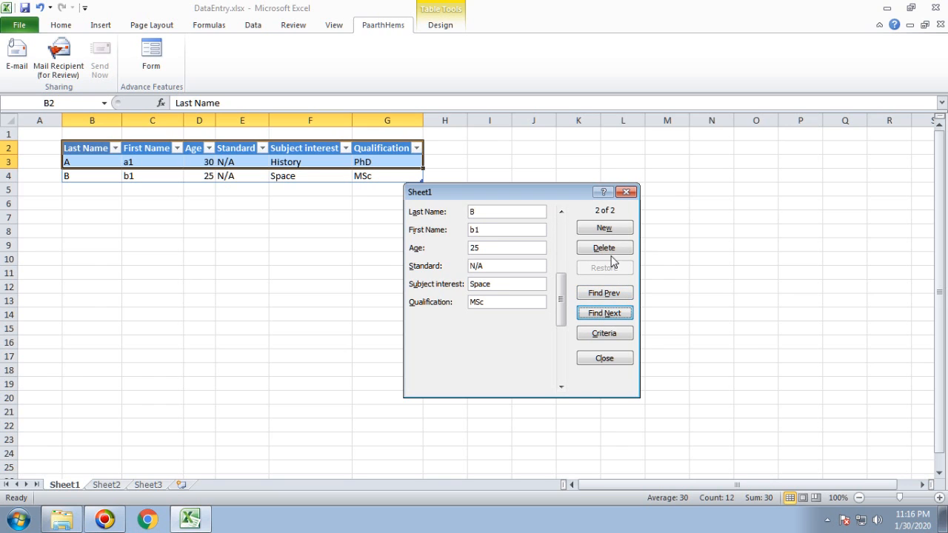
mouse_move(605, 247)
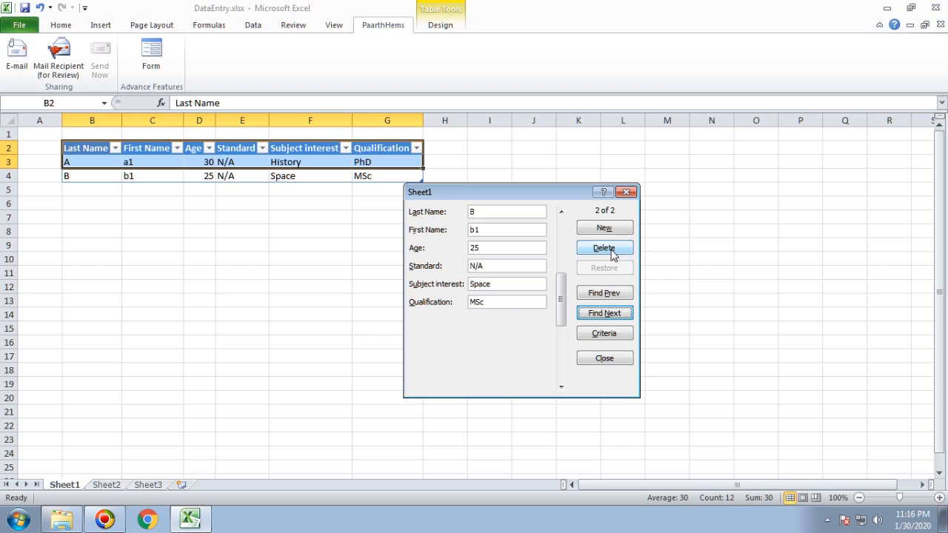
- Delete record B, confirm the deletion, and close the data form
click(604, 247)
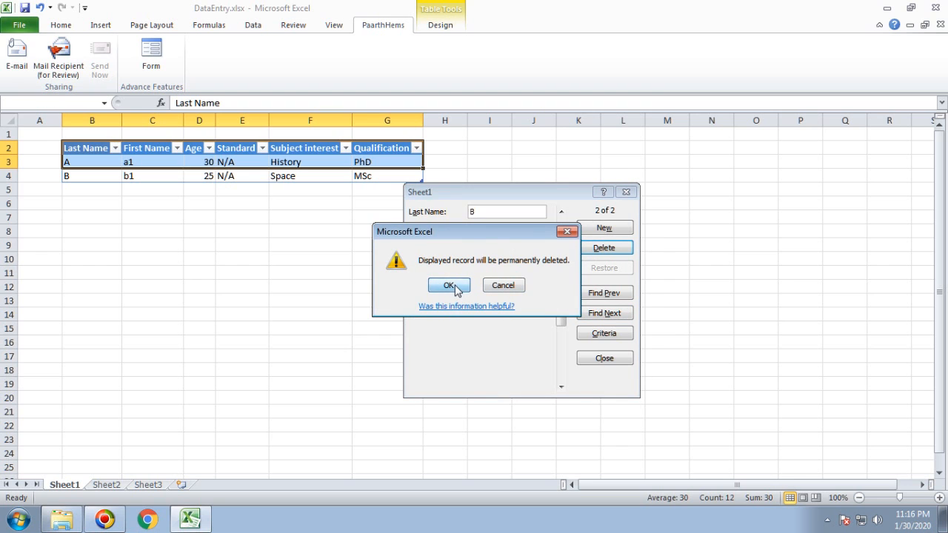
click(448, 286)
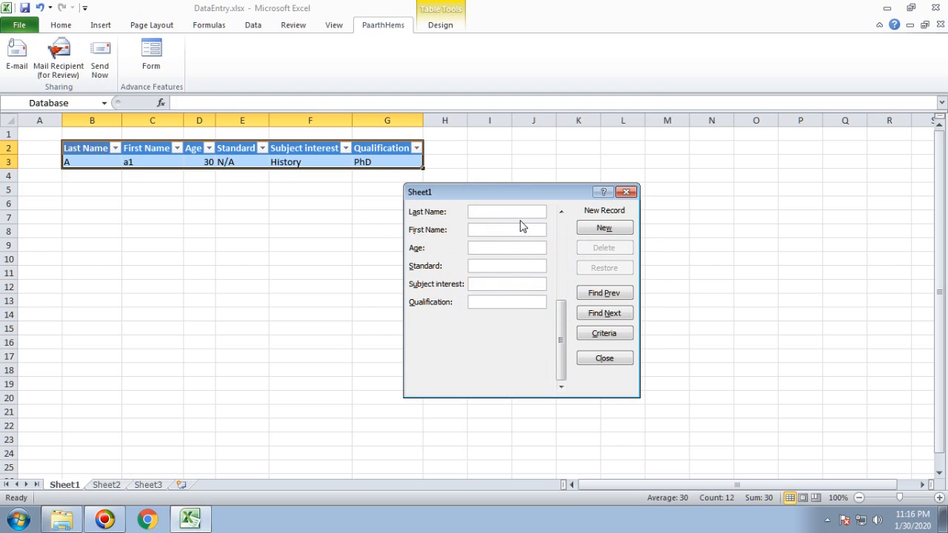
mouse_move(498, 265)
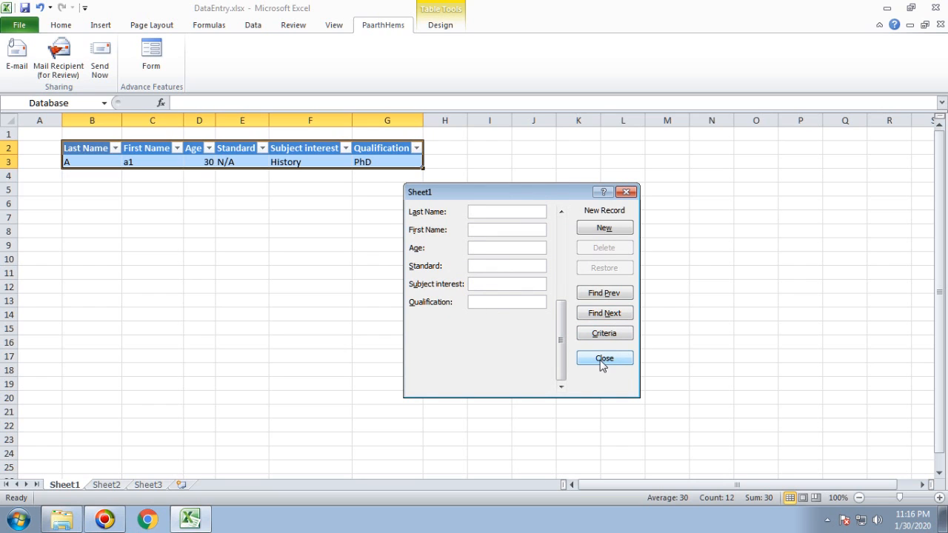
click(507, 211)
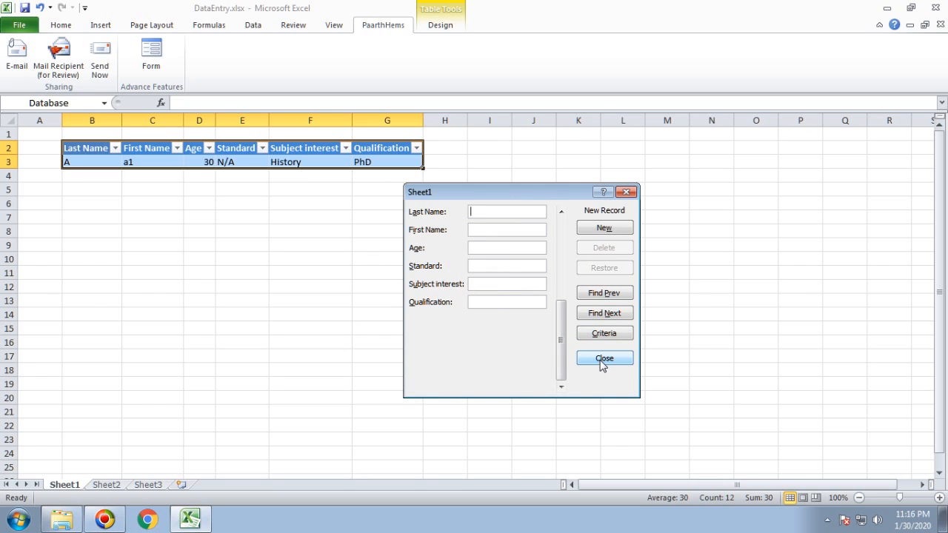